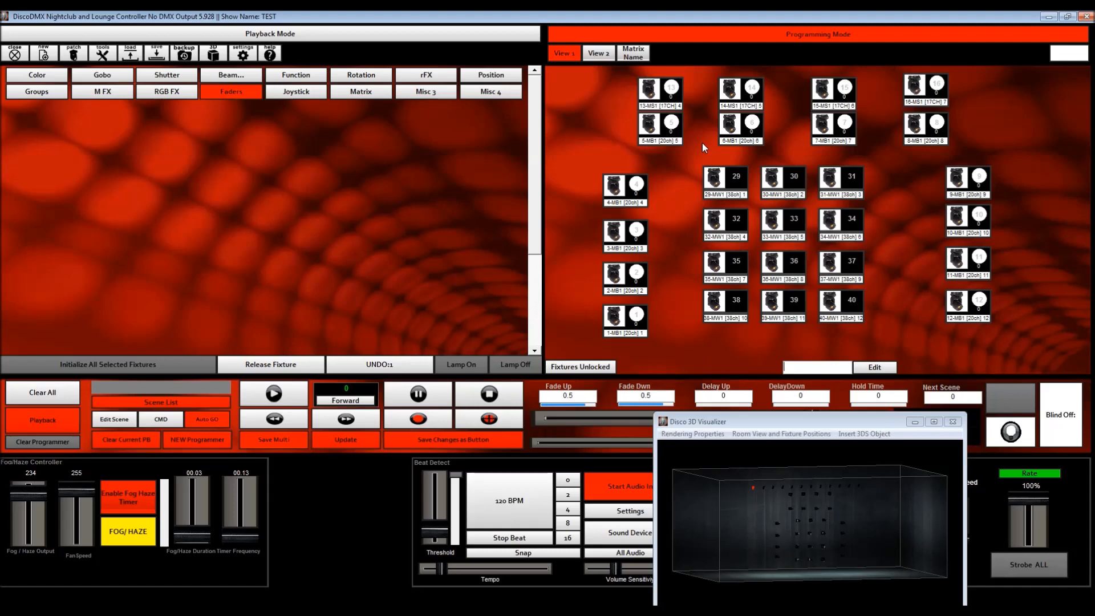
mouse_move(715, 180)
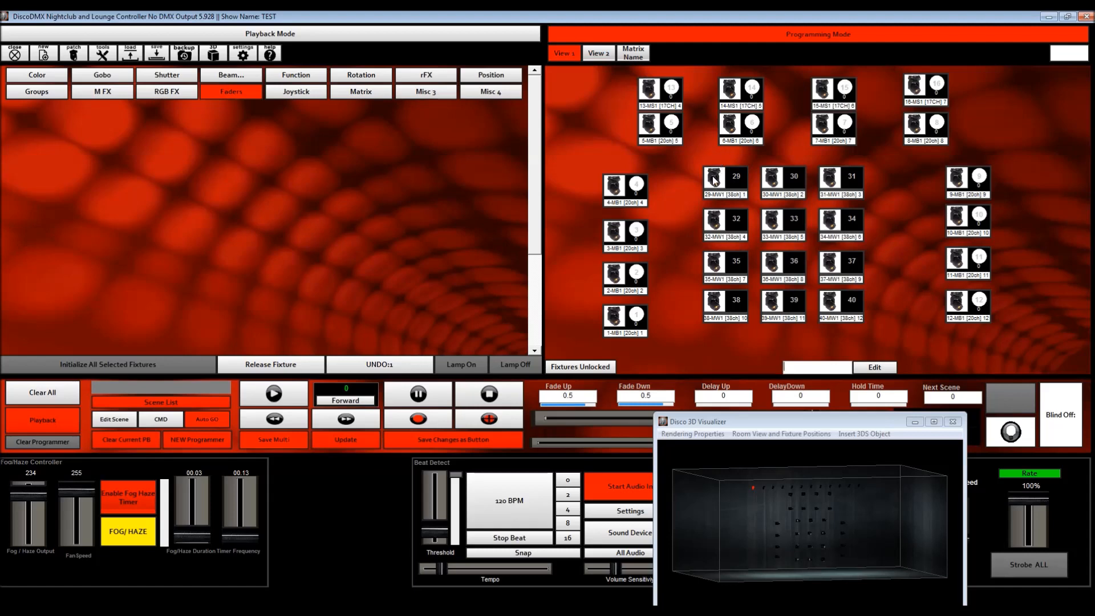
mouse_move(872, 339)
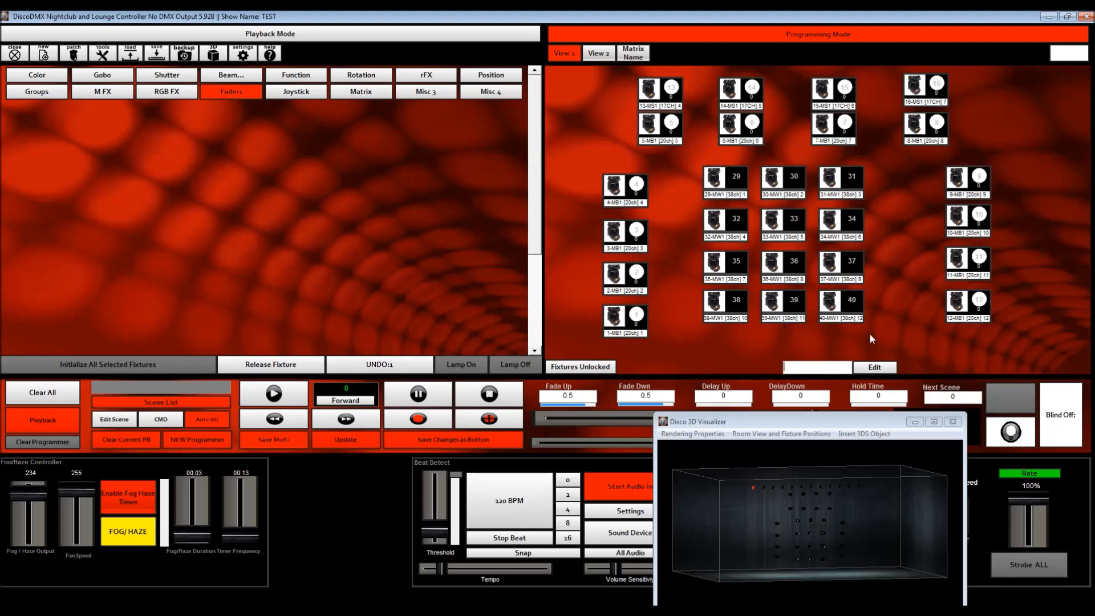
Select the twelve centre moving heads and compare the two fixture layouts
left_click(230, 91)
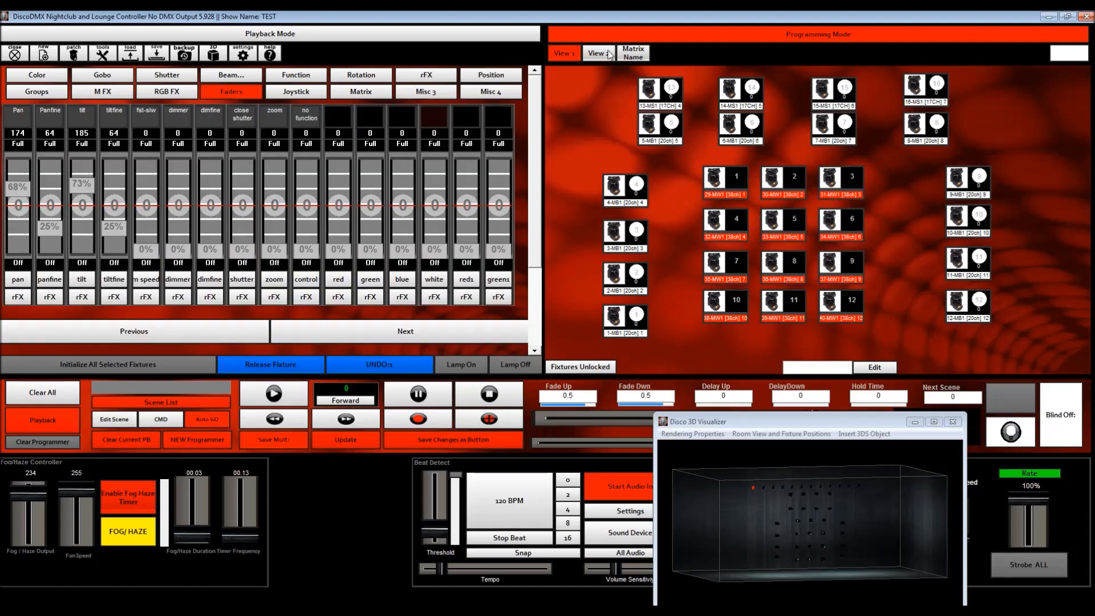
left_click(597, 53)
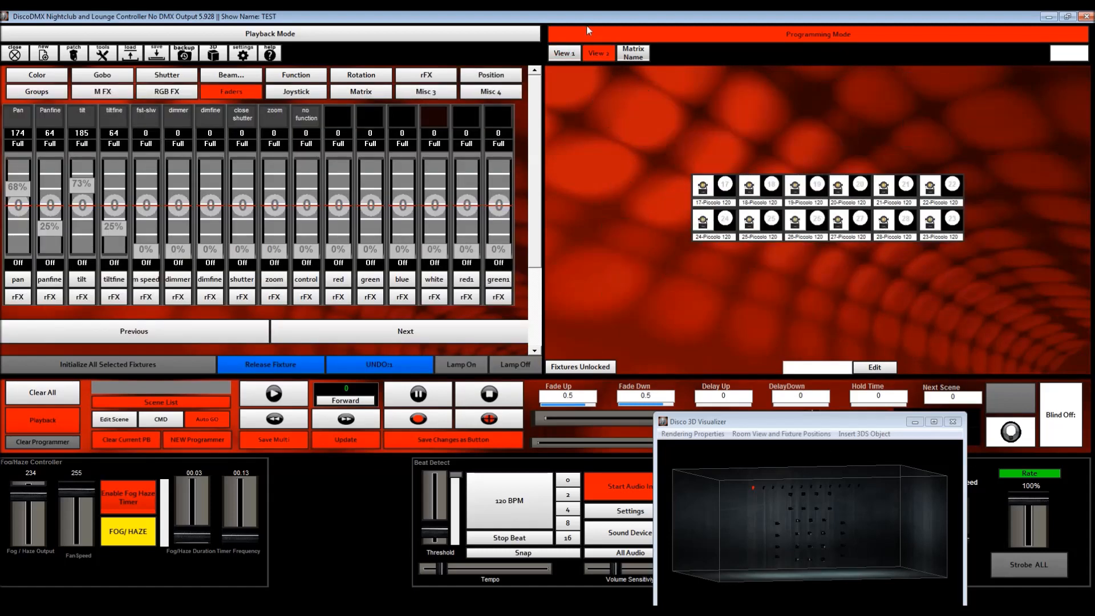
left_click(563, 53)
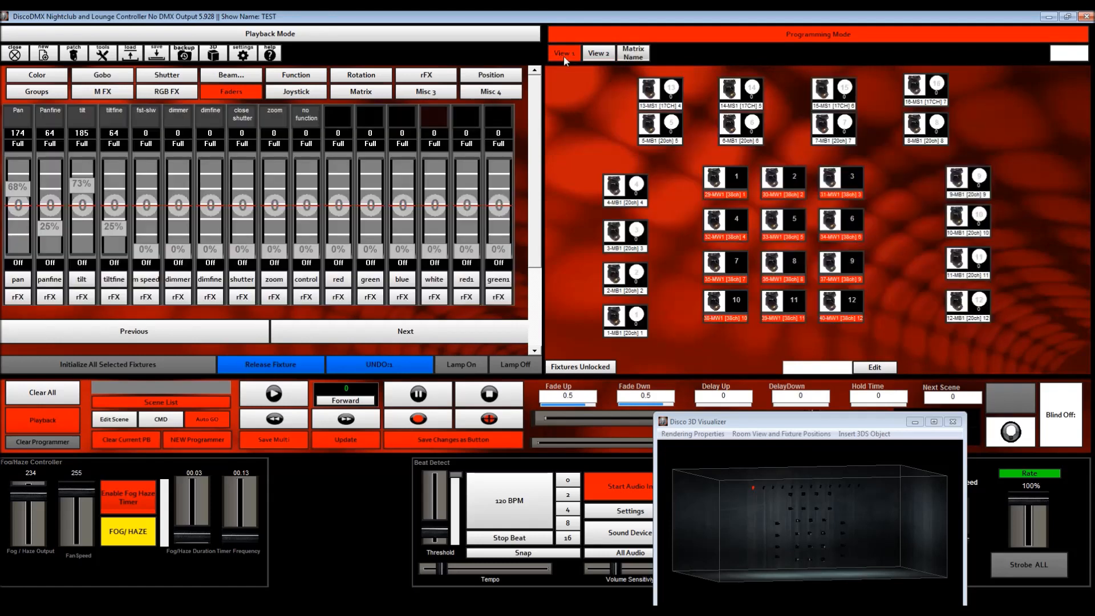
mouse_move(651, 251)
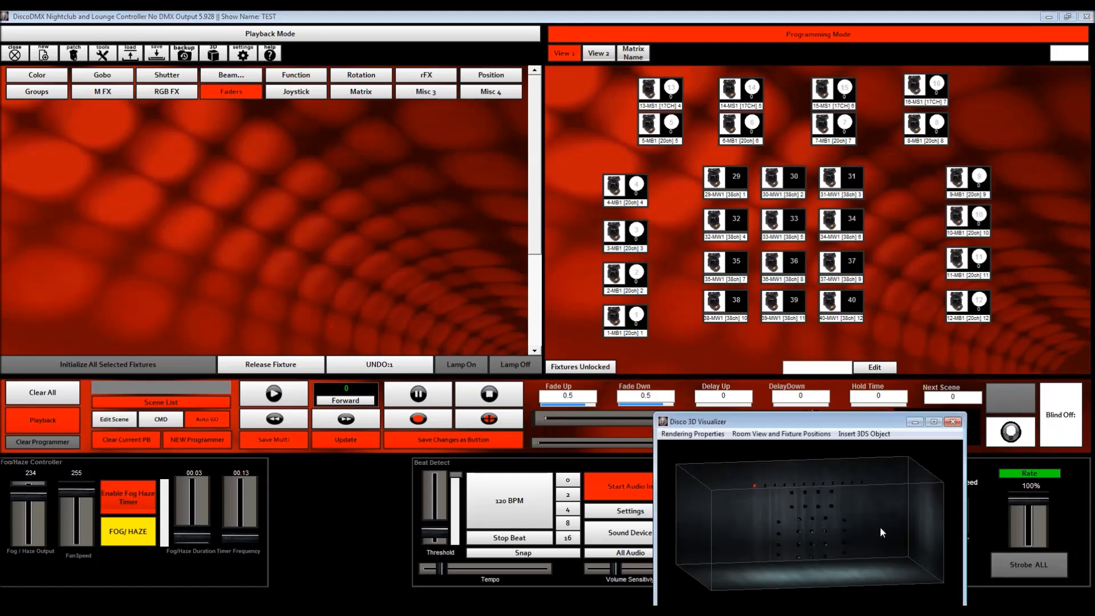
mouse_move(690, 446)
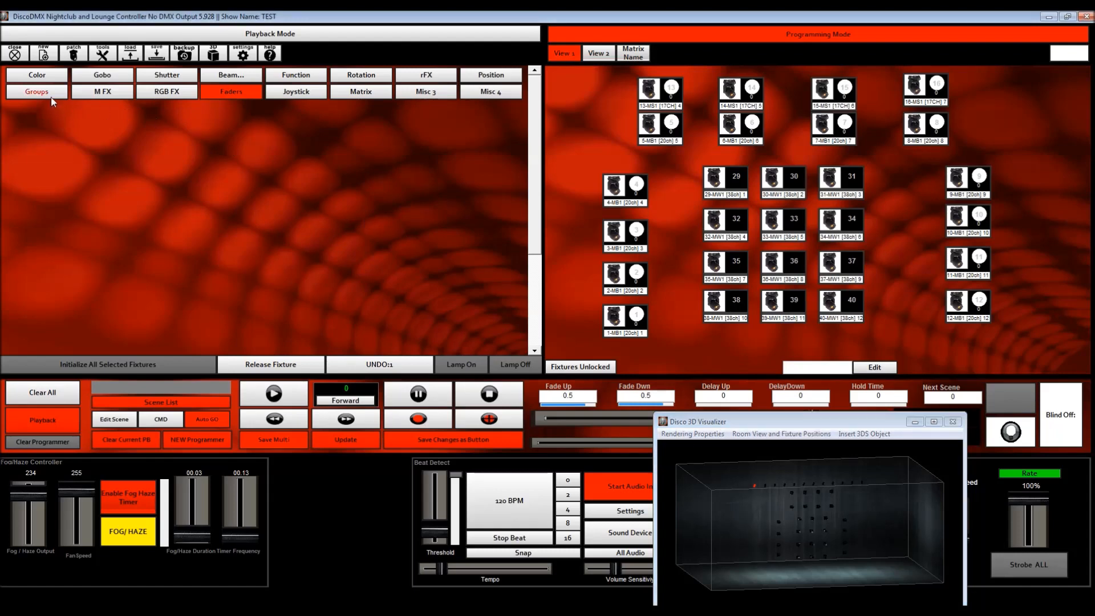
Show the saved fixture groups and select Groups 1, 2, 4, then 1, 2, 3
left_click(36, 91)
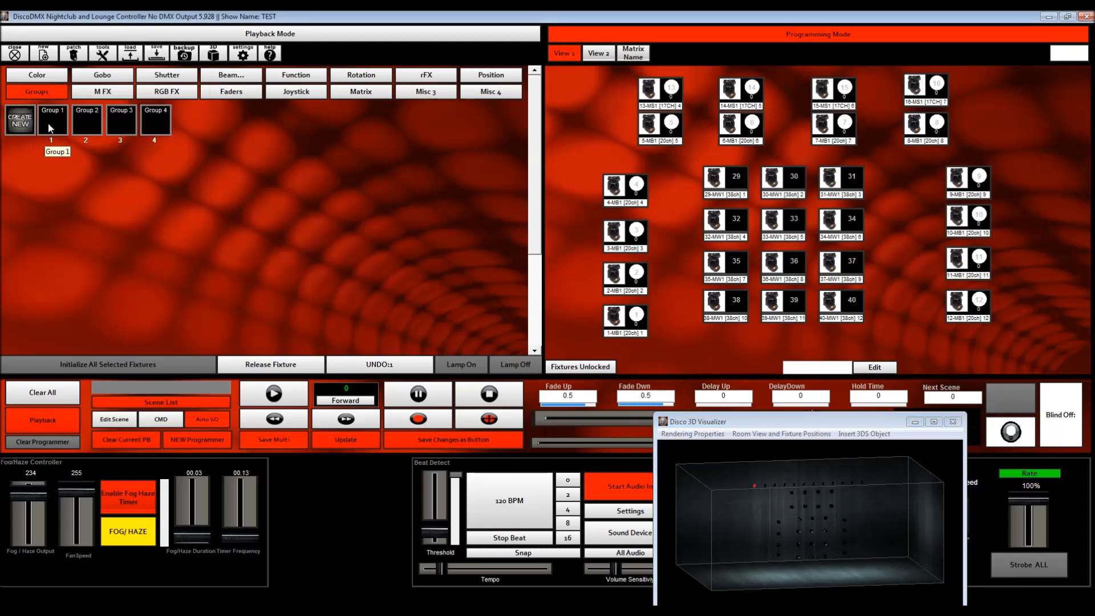
left_click(52, 119)
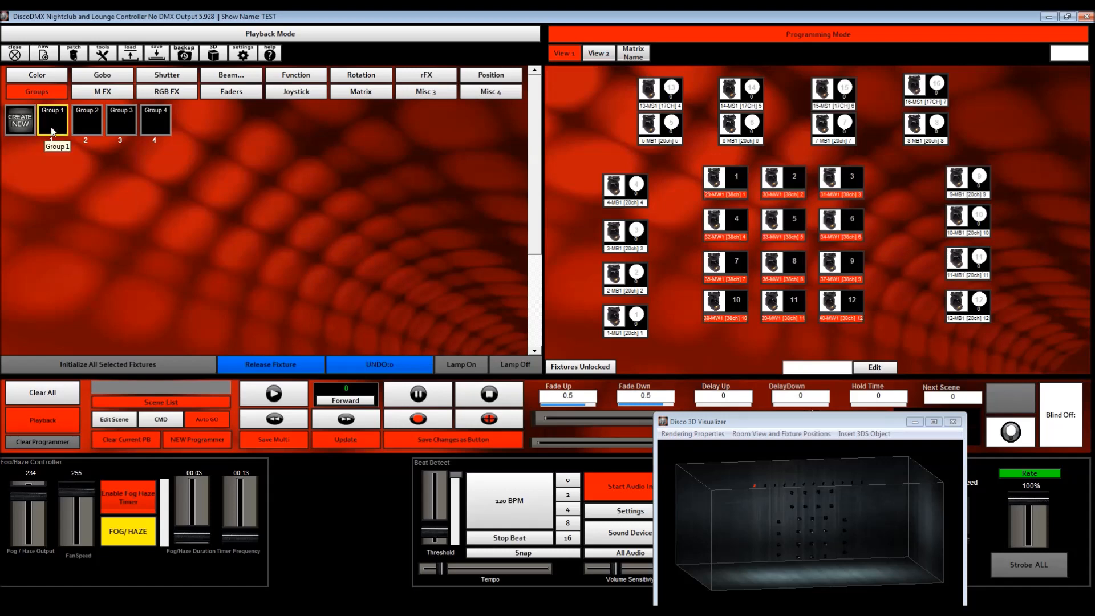
left_click(86, 119)
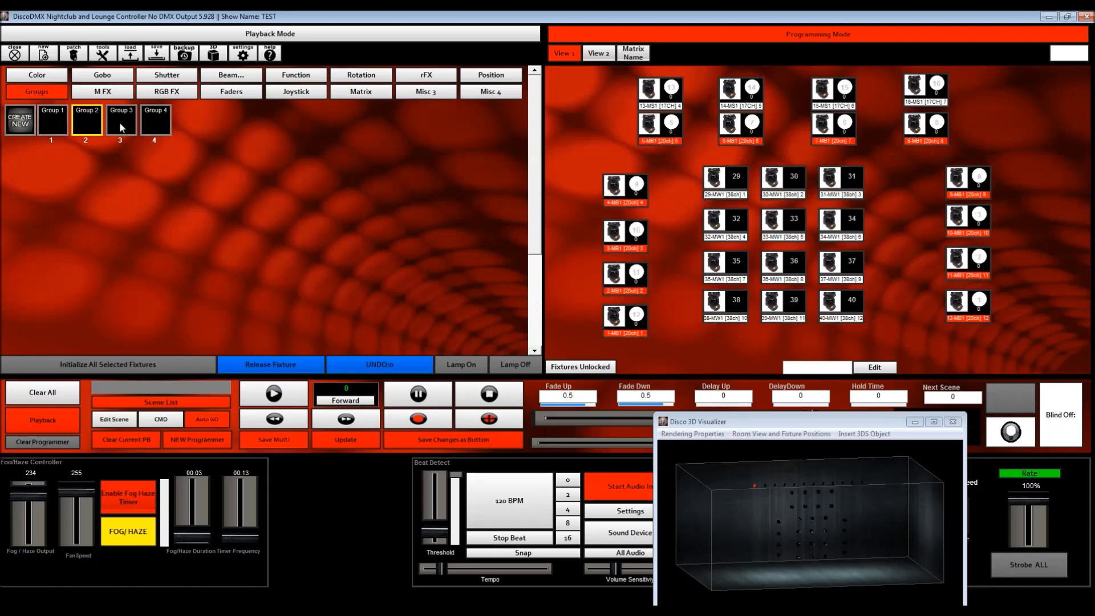
left_click(155, 119)
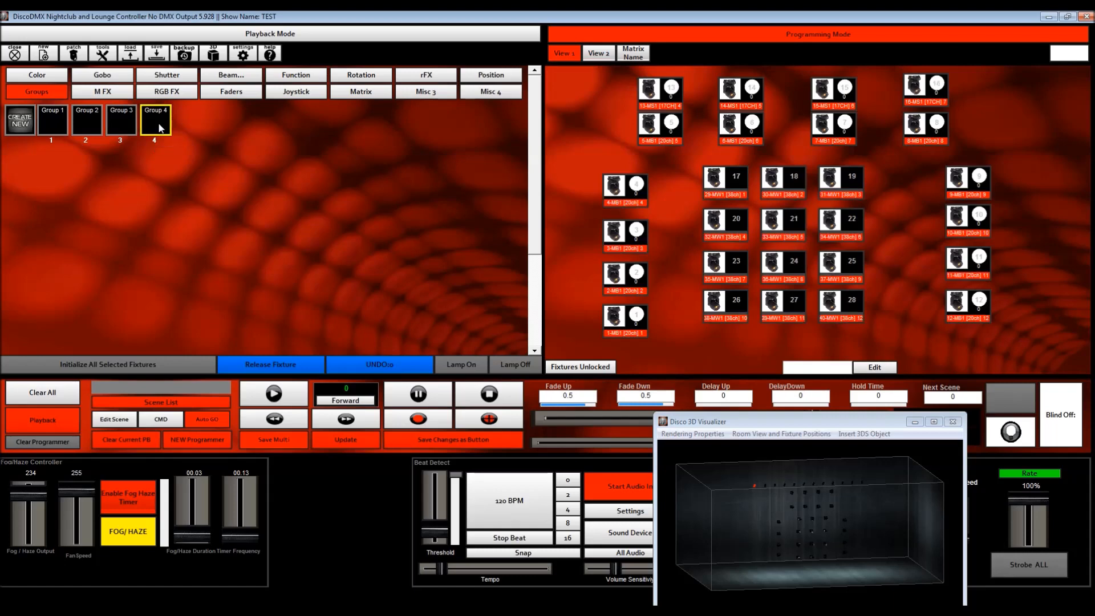
mouse_move(86, 126)
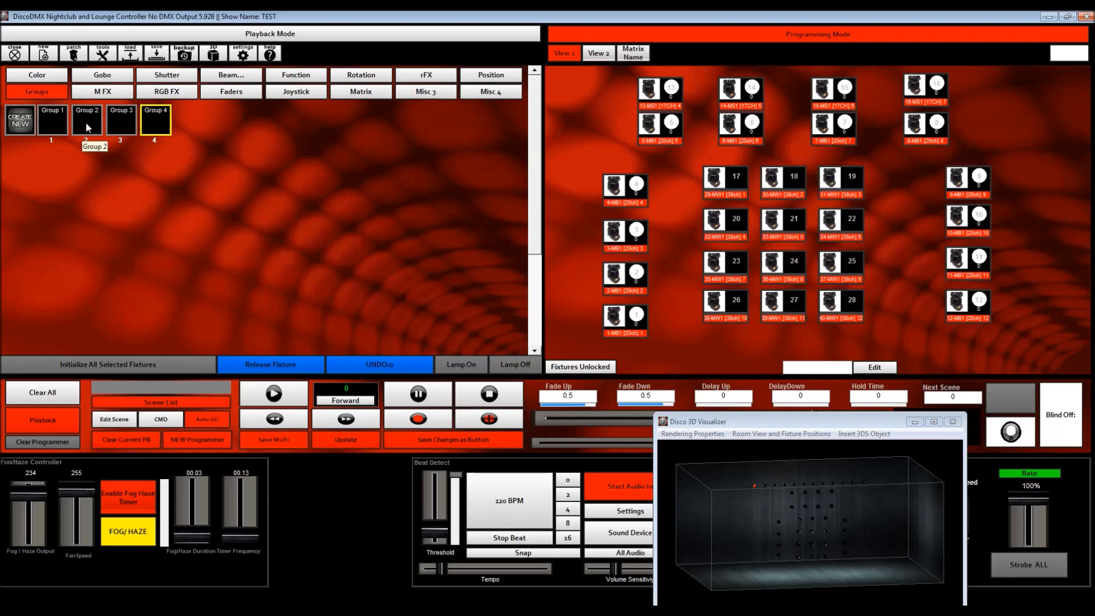
mouse_move(53, 121)
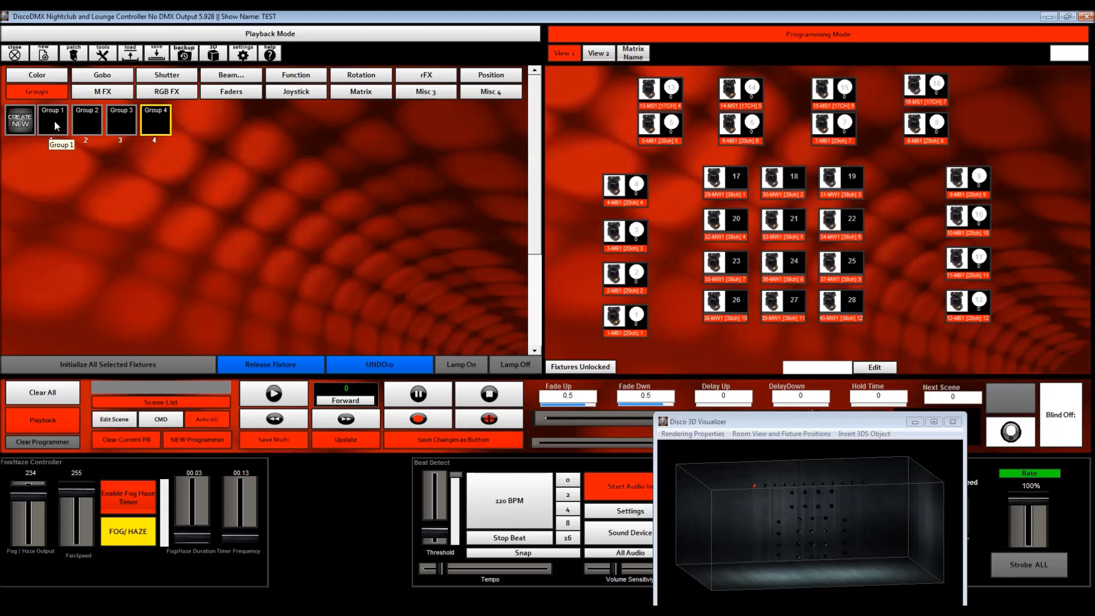
left_click(52, 119)
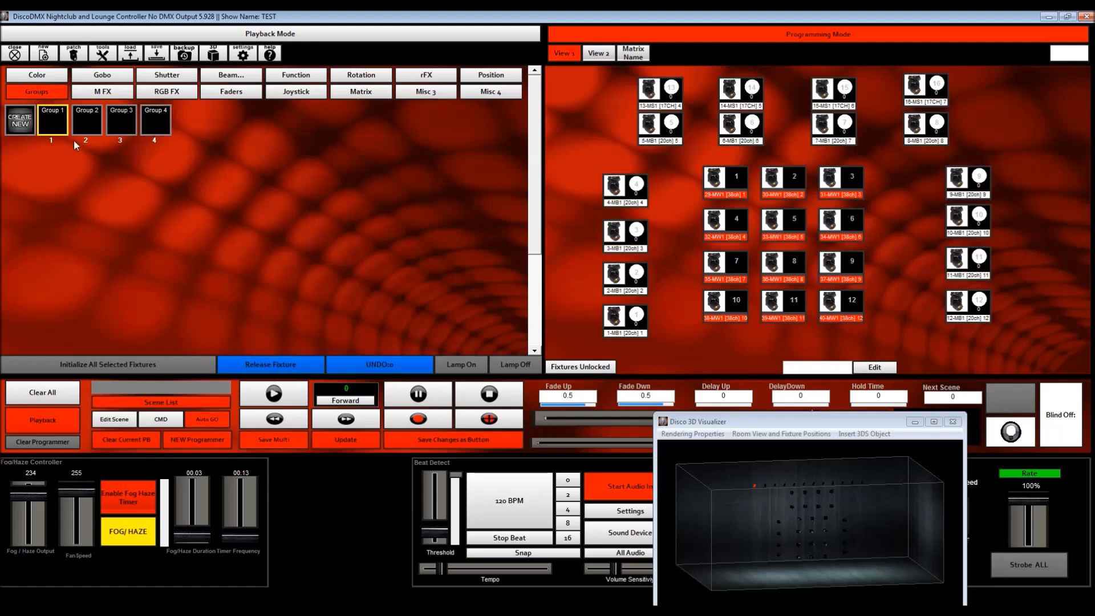
left_click(86, 119)
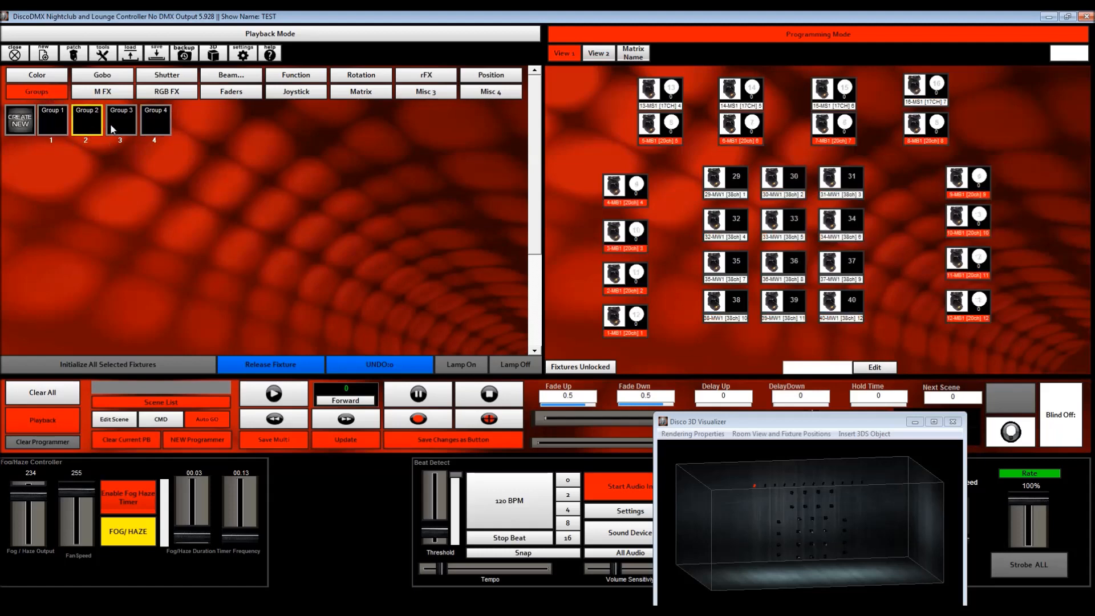
left_click(120, 119)
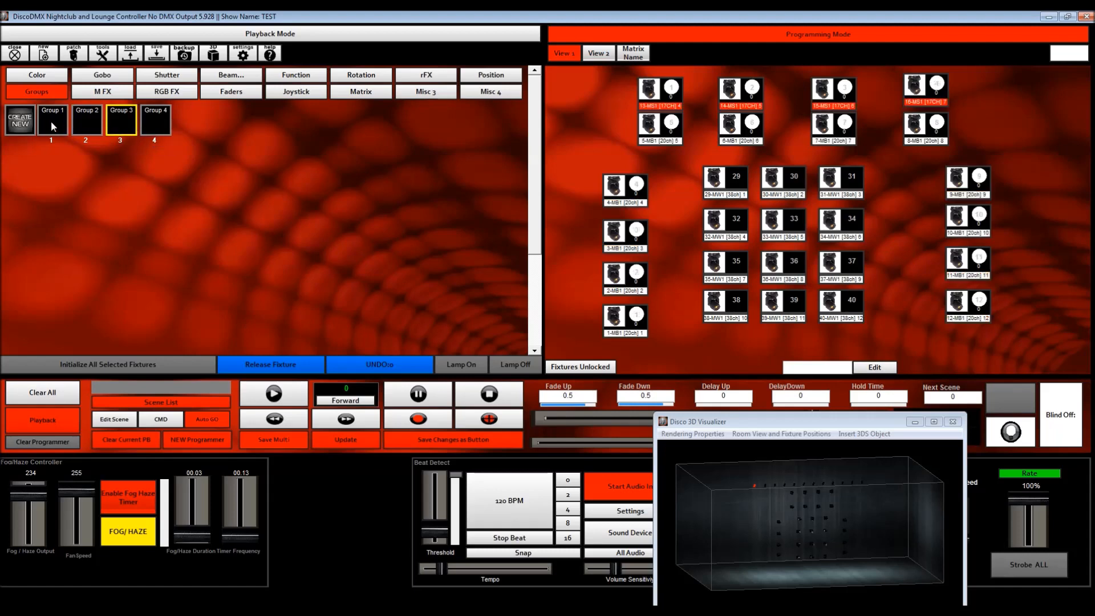
Clear the selection, step through Groups 2–4 and add the centre moving heads
left_click(52, 119)
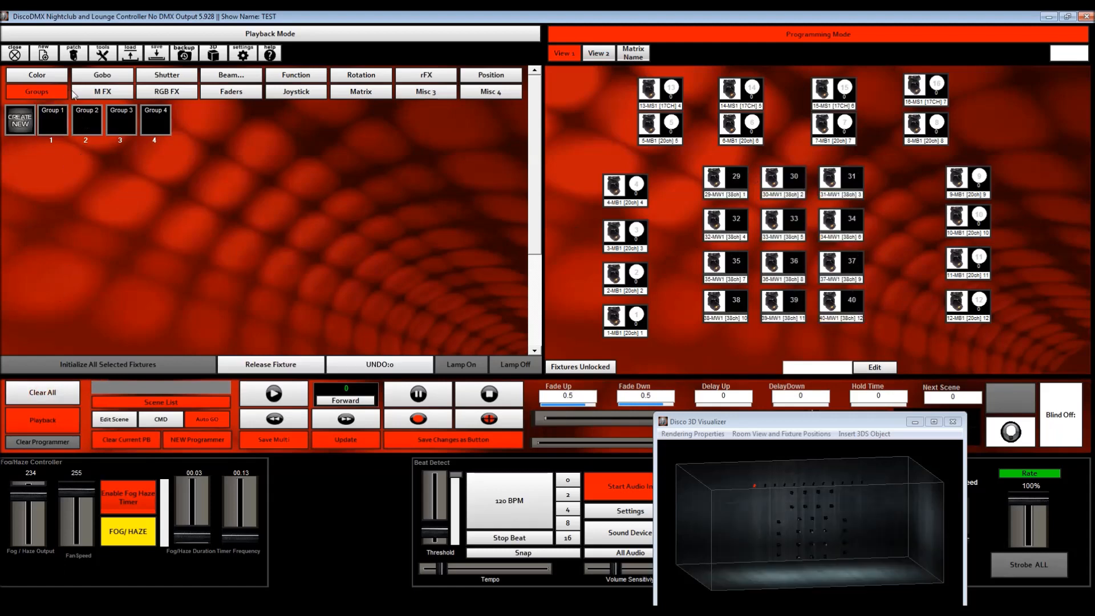
left_click(86, 119)
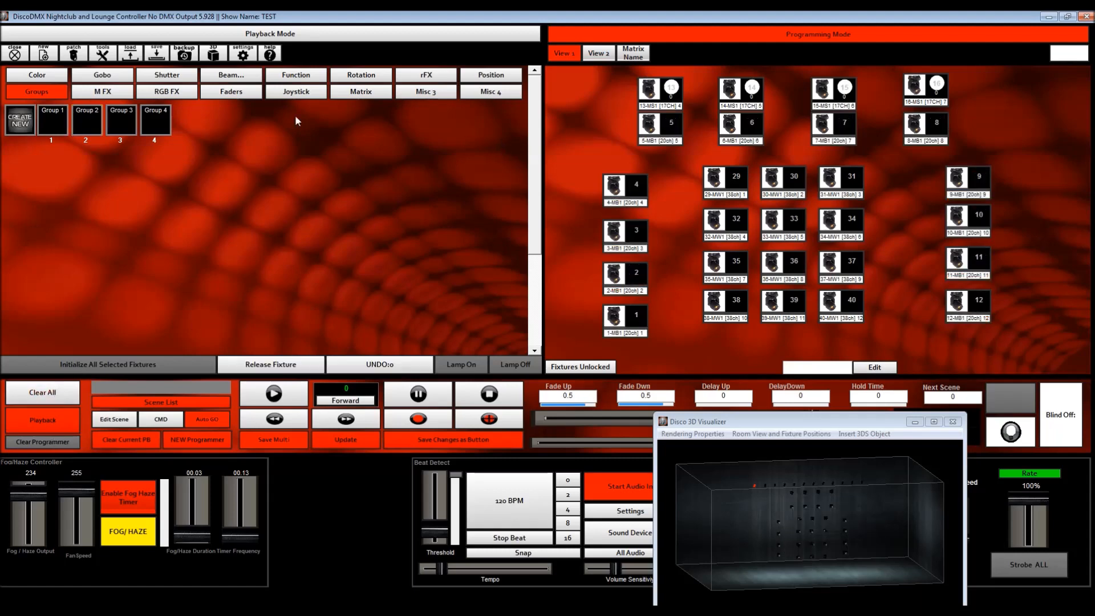
left_click(120, 119)
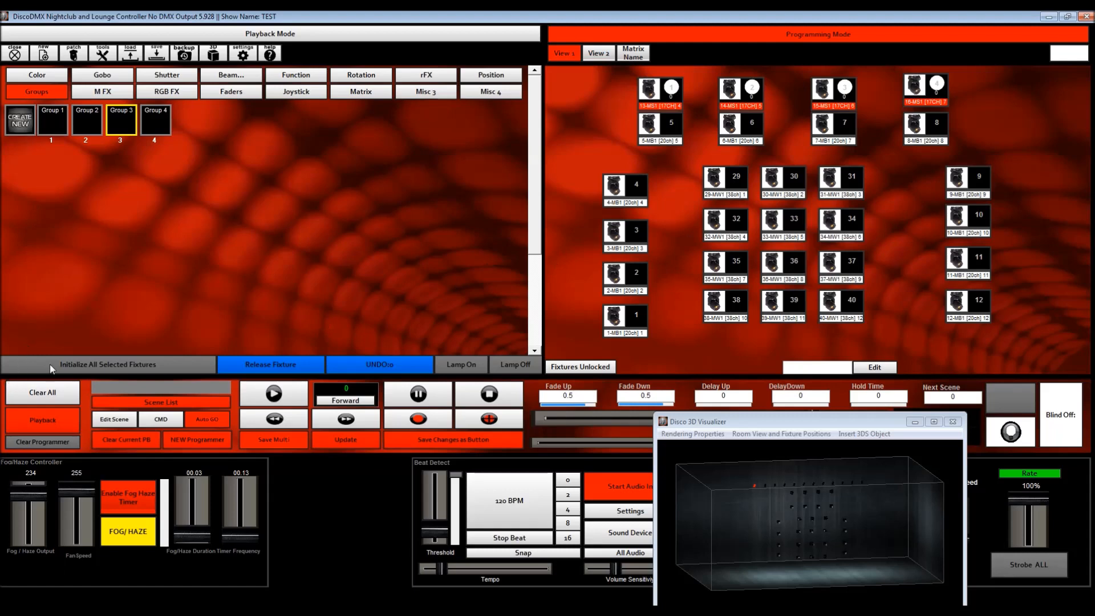
mouse_move(299, 409)
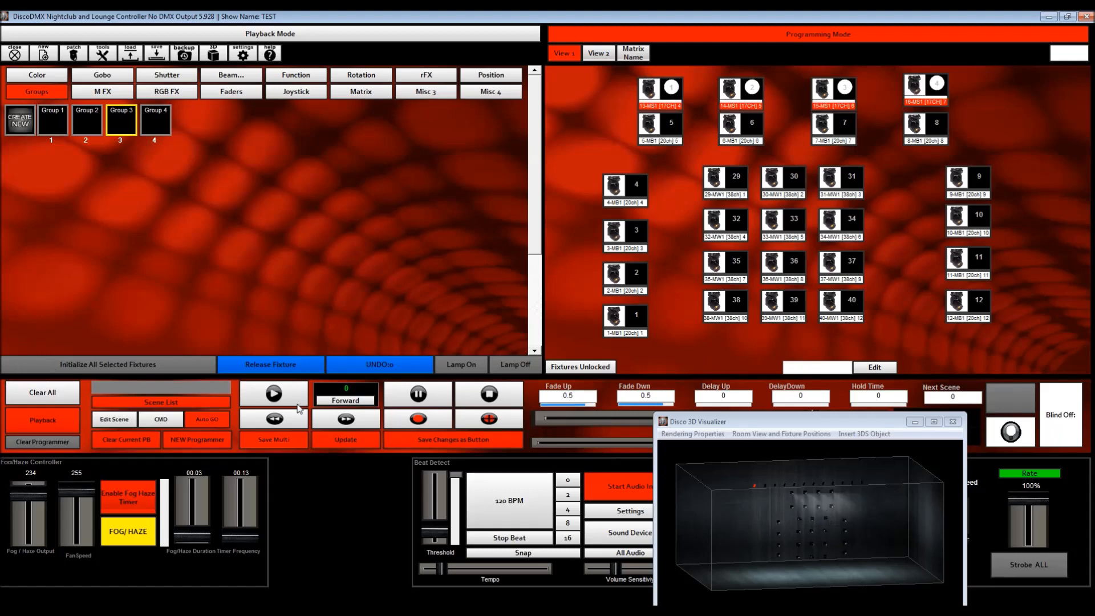
left_click(155, 118)
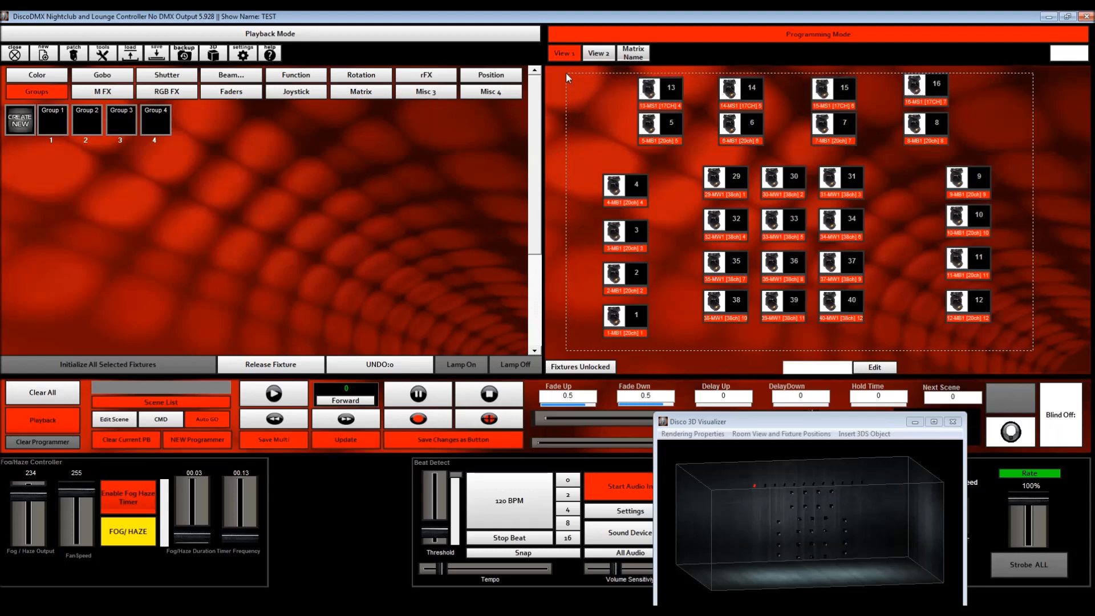
left_click(271, 365)
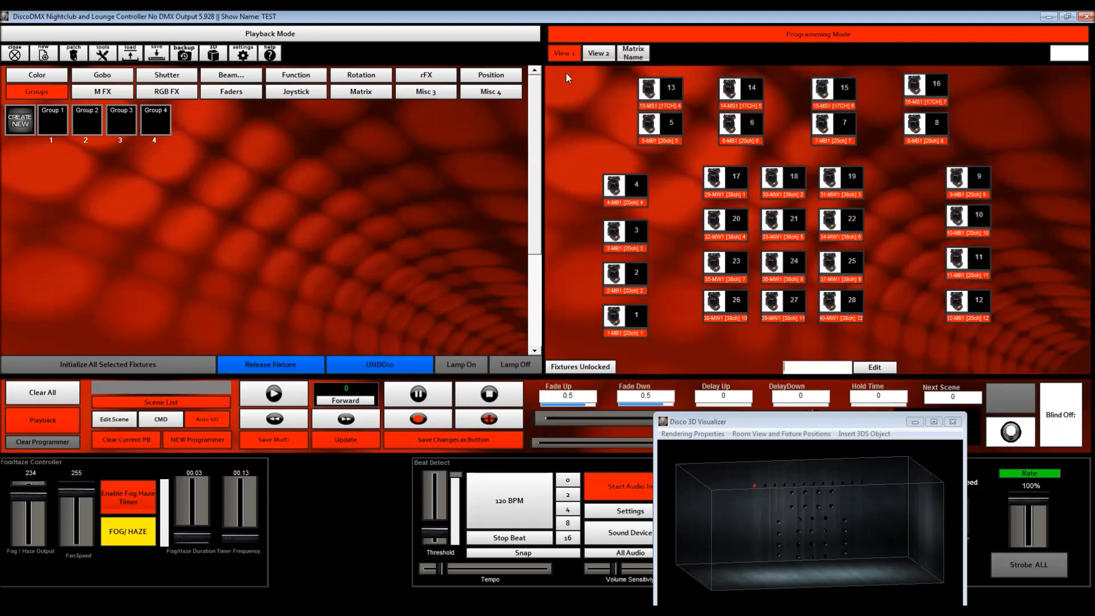
mouse_move(657, 241)
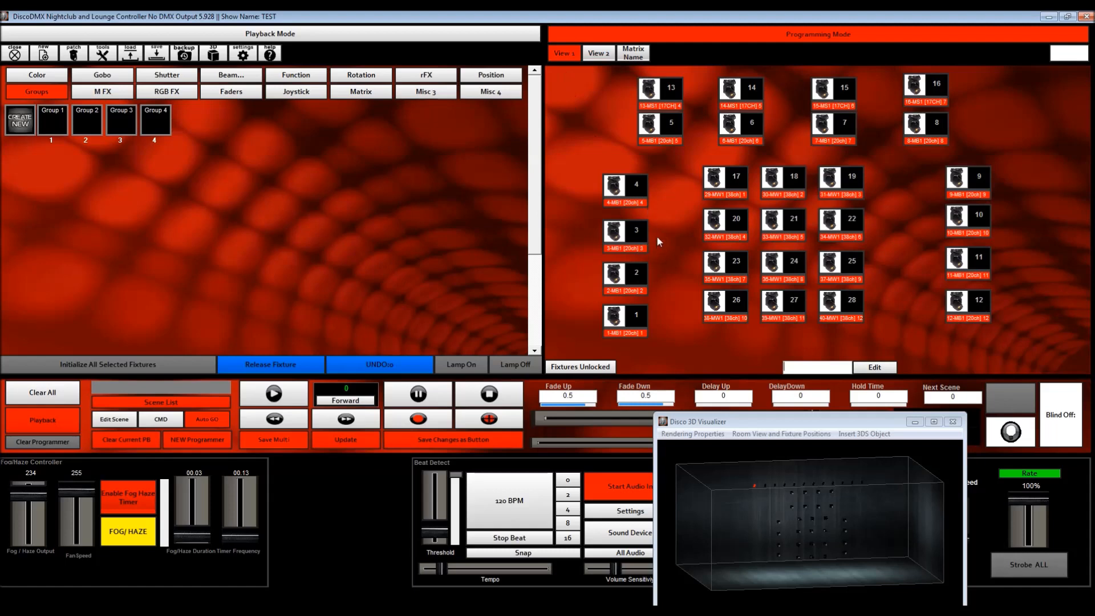
mouse_move(55, 125)
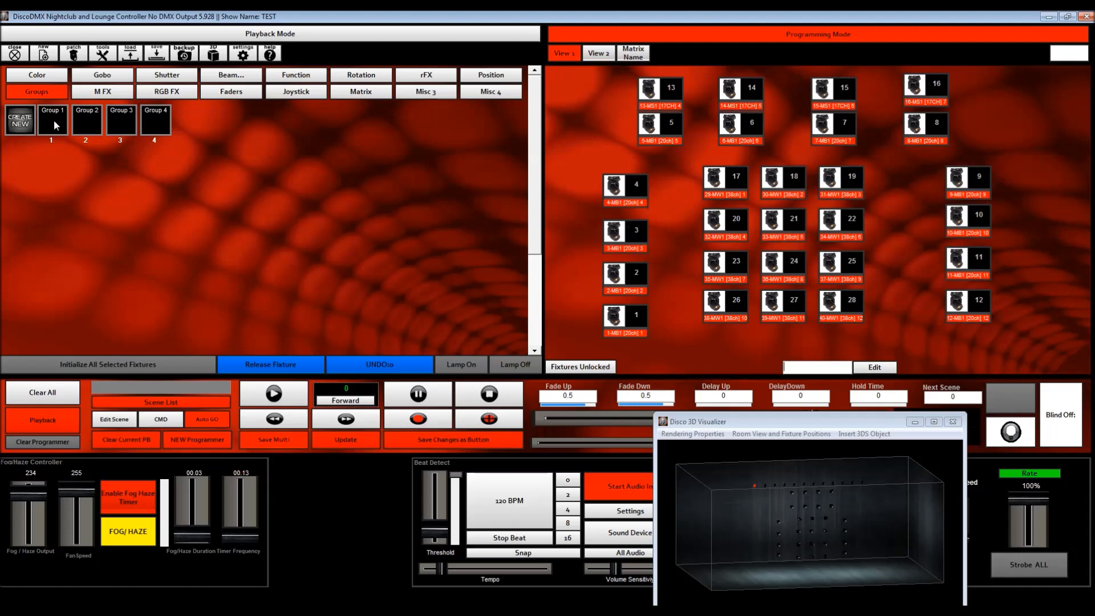
Switch the fixture selection between Groups 2, 4, 1 and 3 in turn
left_click(87, 120)
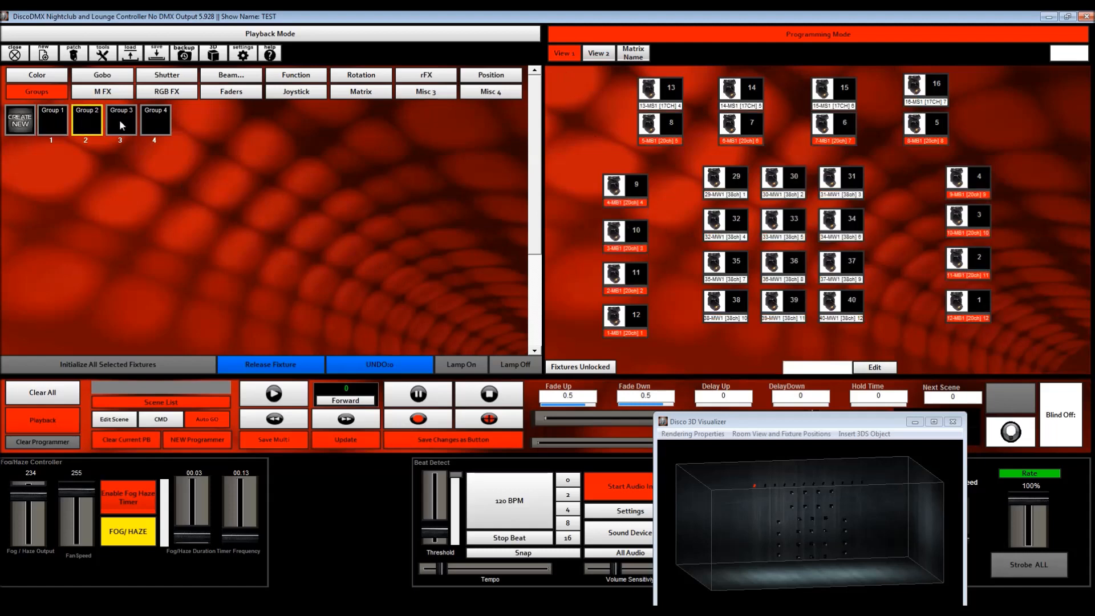
left_click(155, 119)
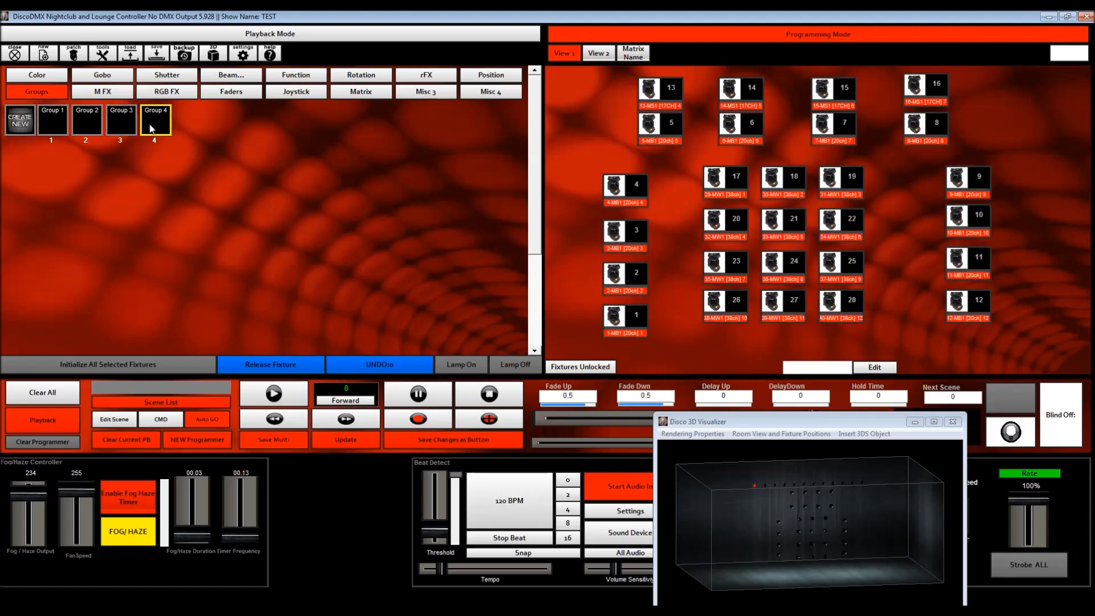
mouse_move(66, 139)
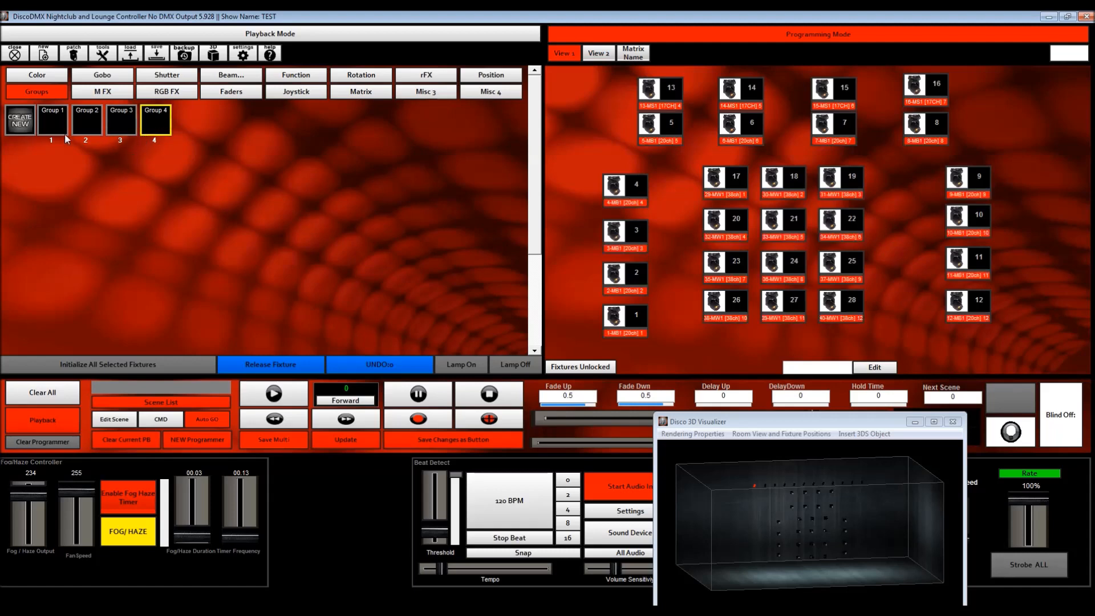
mouse_move(52, 118)
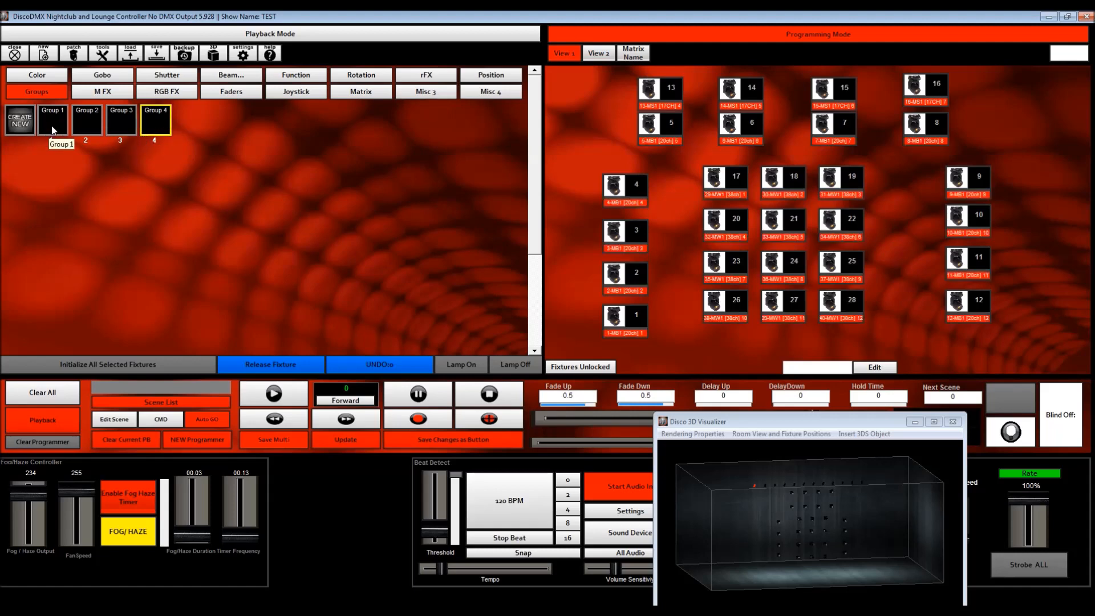
left_click(86, 119)
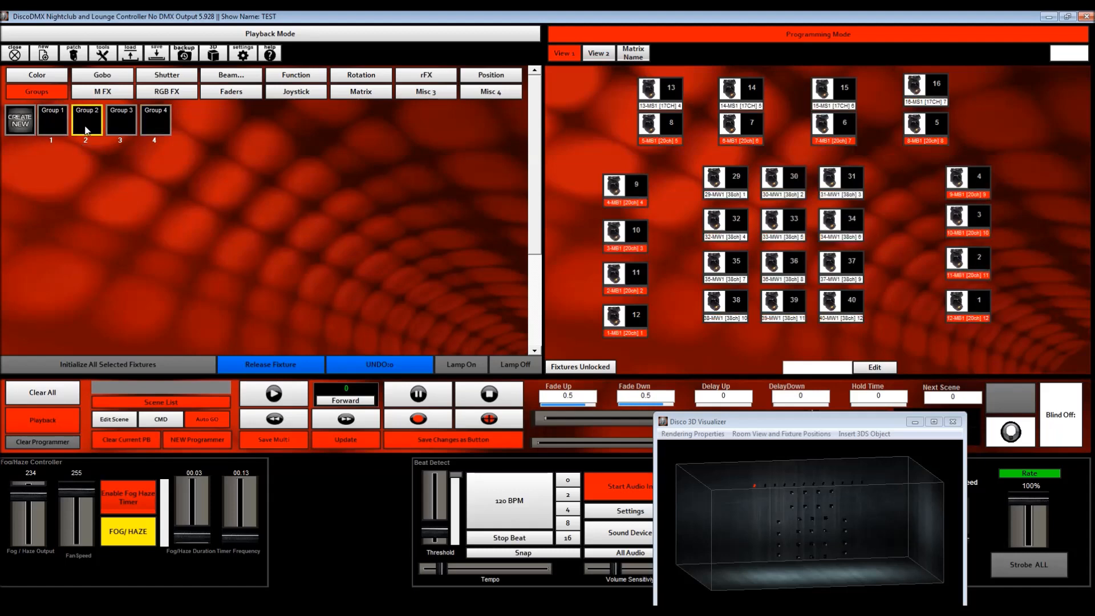
left_click(154, 119)
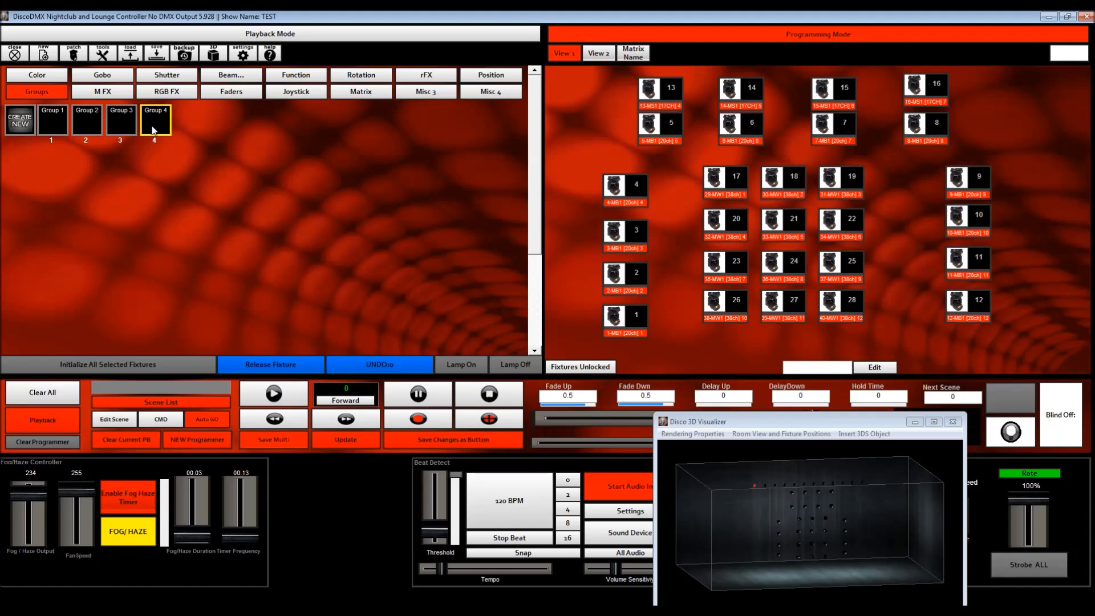
left_click(52, 120)
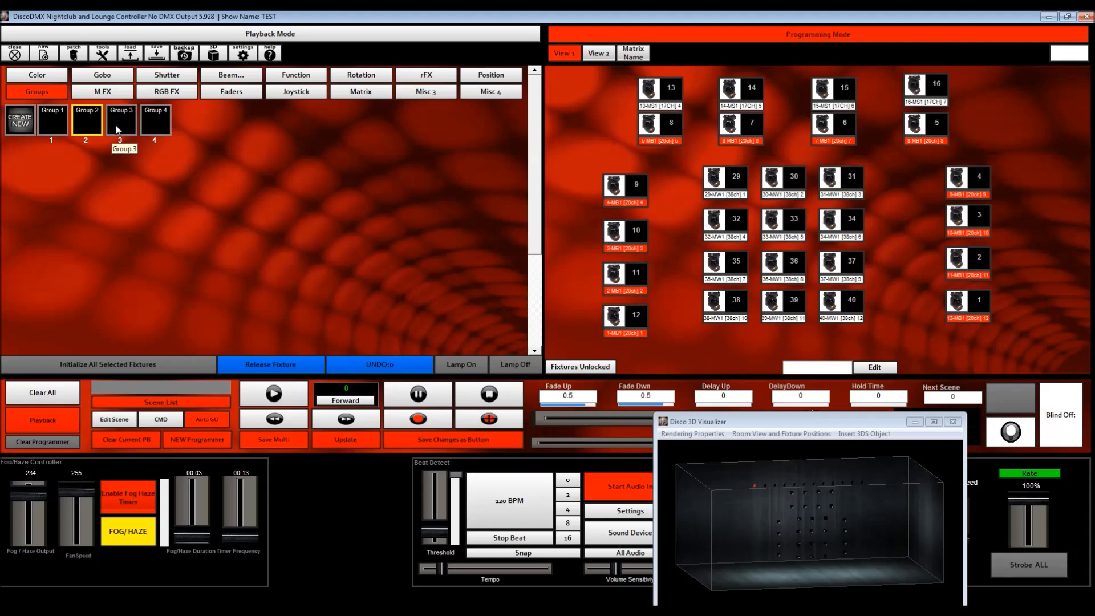
left_click(155, 119)
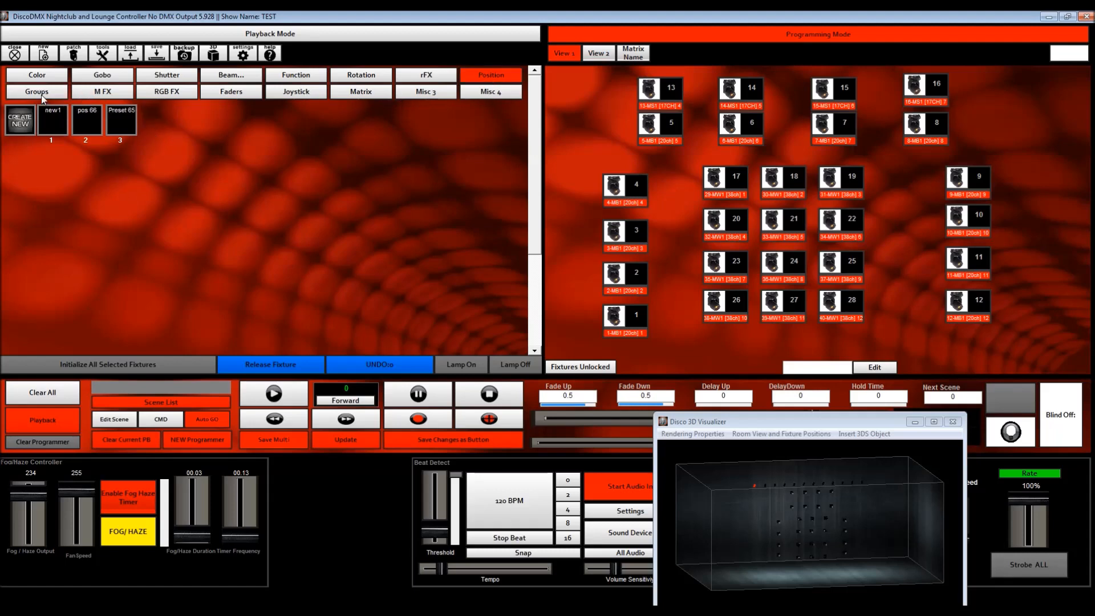
Show the fixture groups, then the saved position presets, and select the centre moving heads
left_click(36, 91)
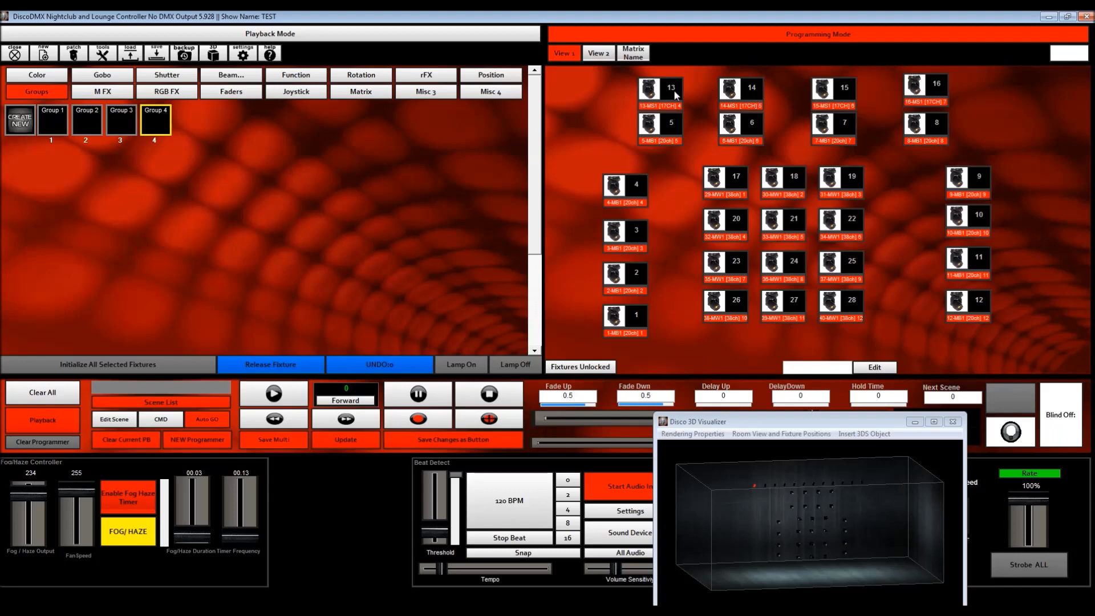
mouse_move(666, 268)
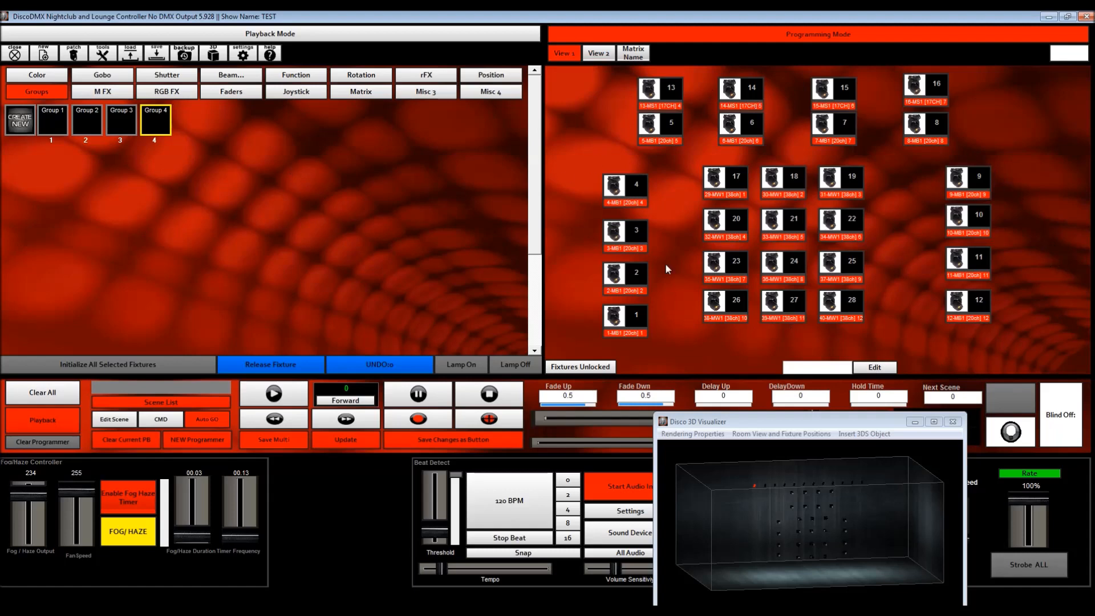
mouse_move(480, 79)
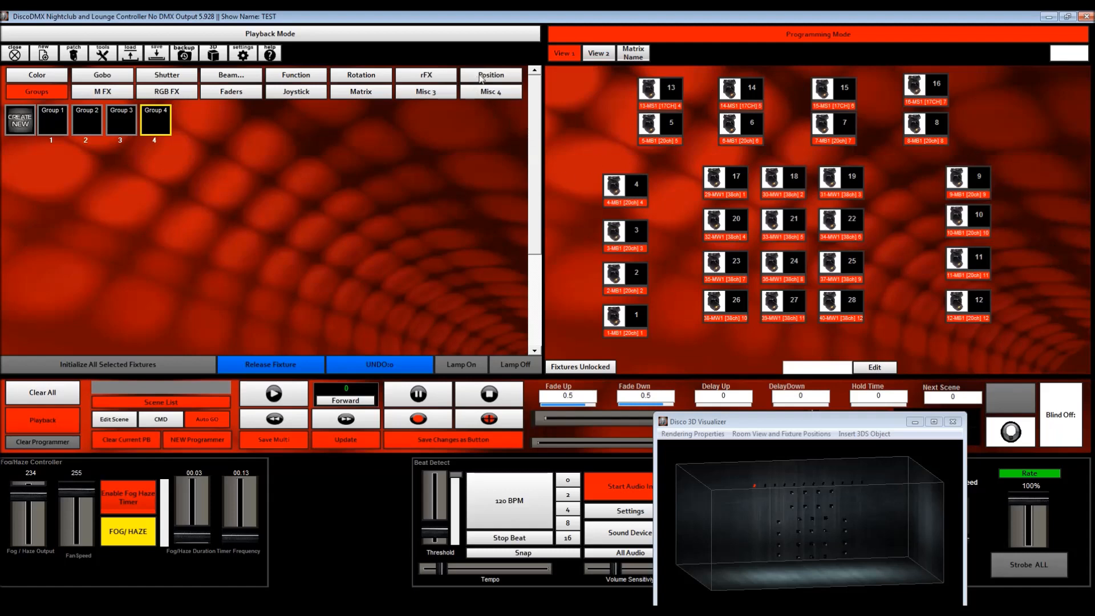
left_click(490, 75)
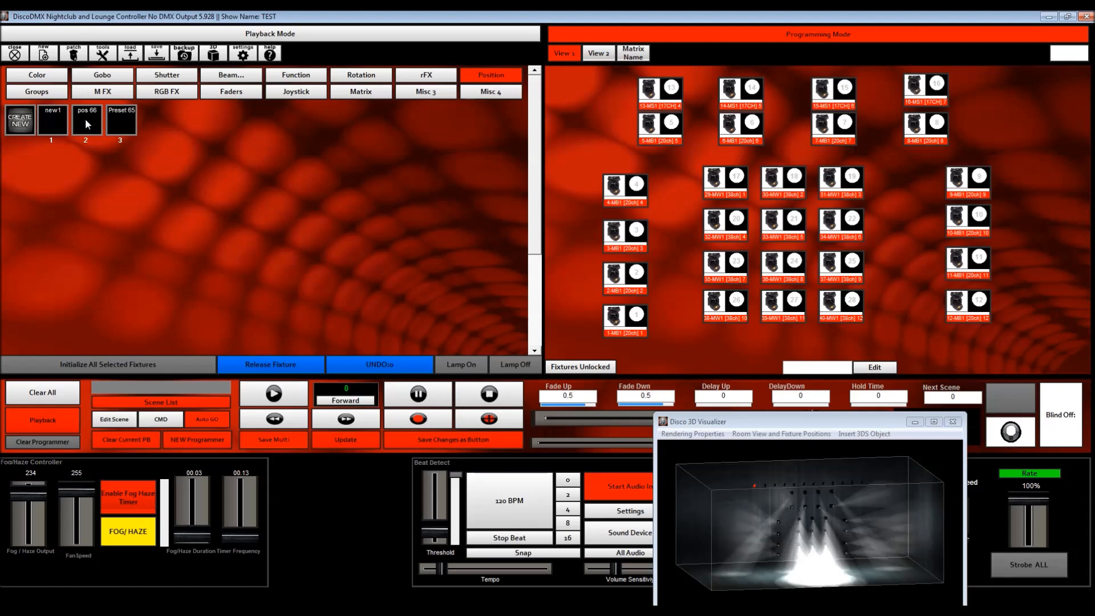
left_click(270, 364)
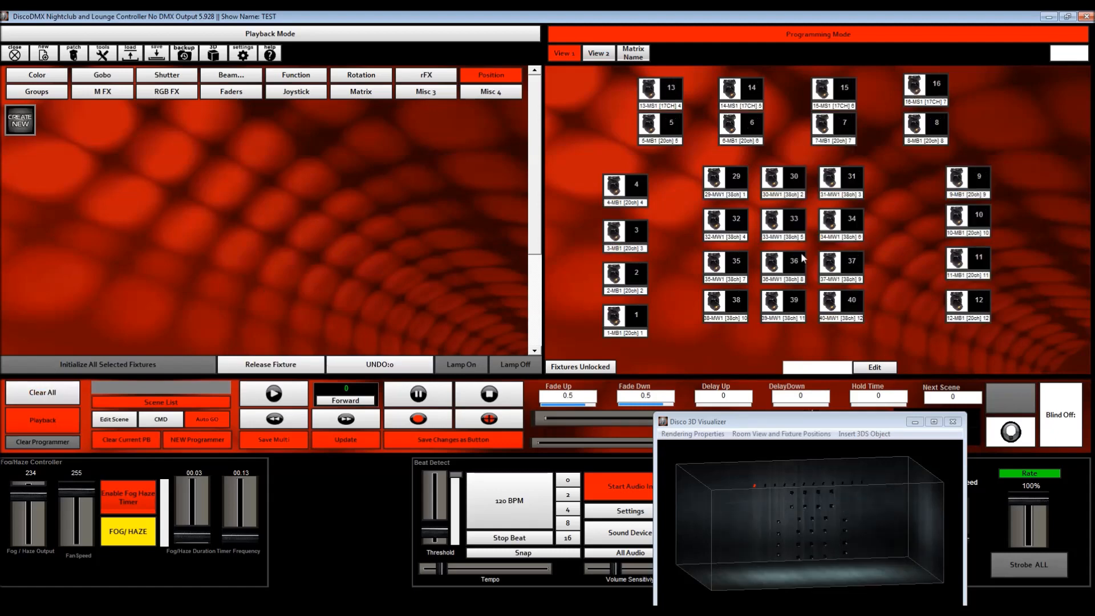
Select Group 4 and drag on the Joystick pan/tilt pad to aim at the back wall
left_click(37, 91)
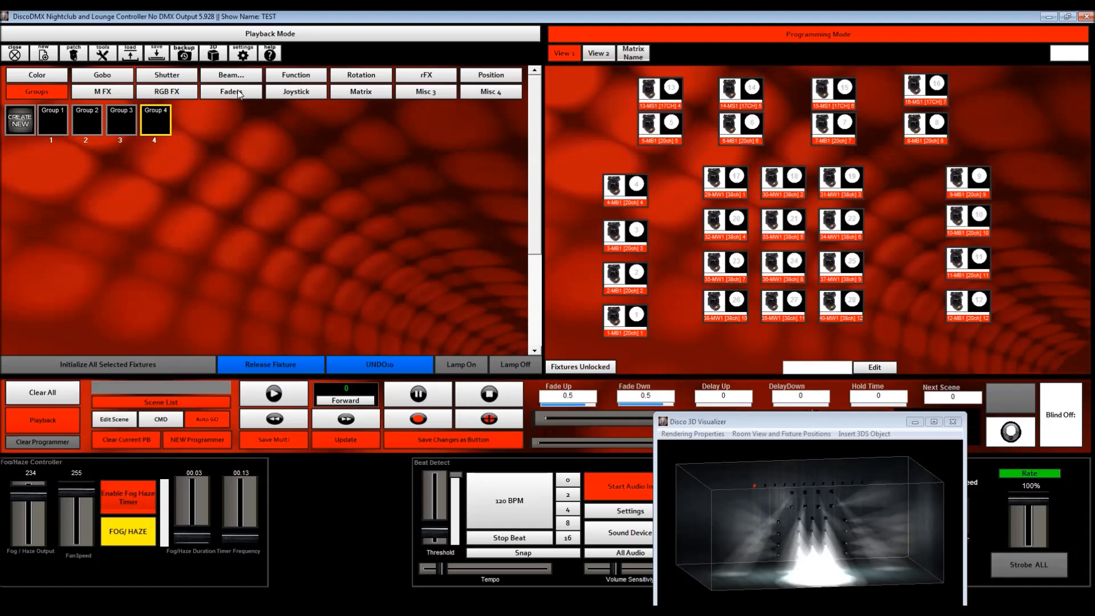
left_click(296, 91)
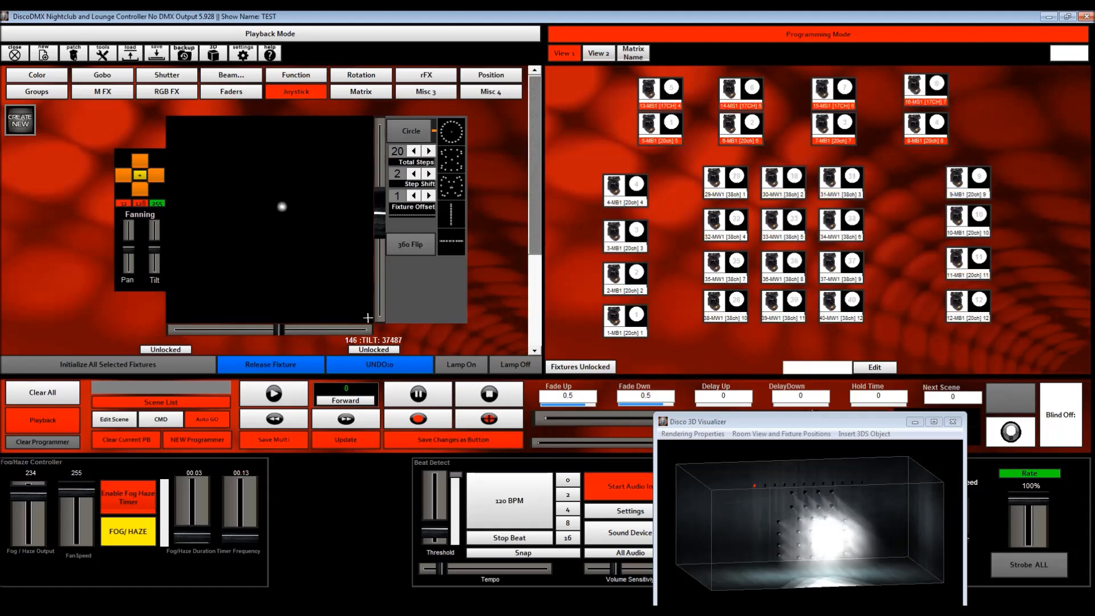
left_click(657, 125)
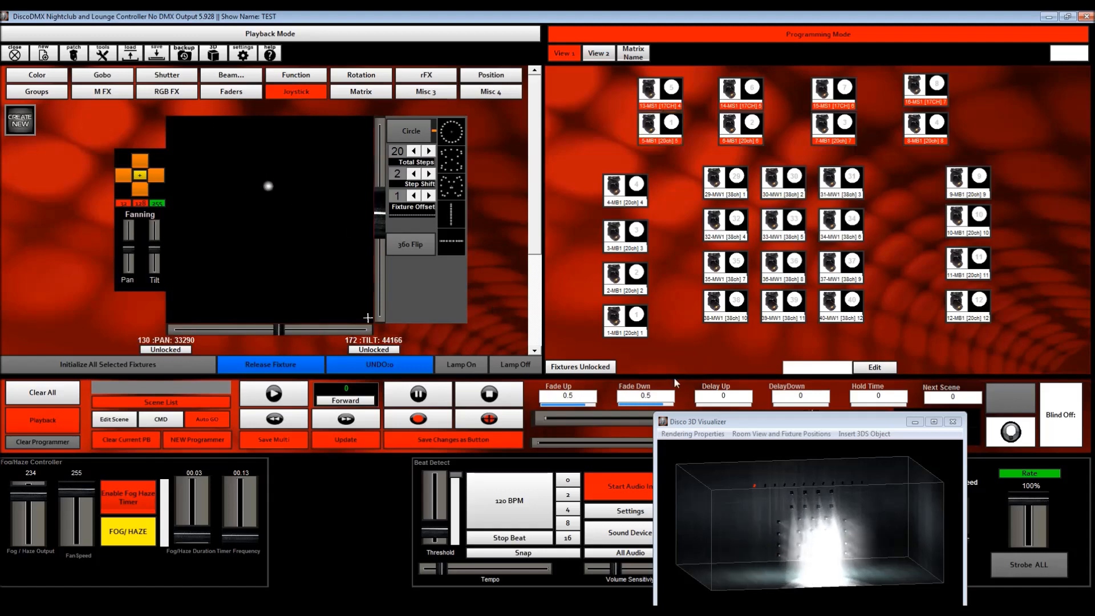
left_click_drag(269, 186, 237, 215)
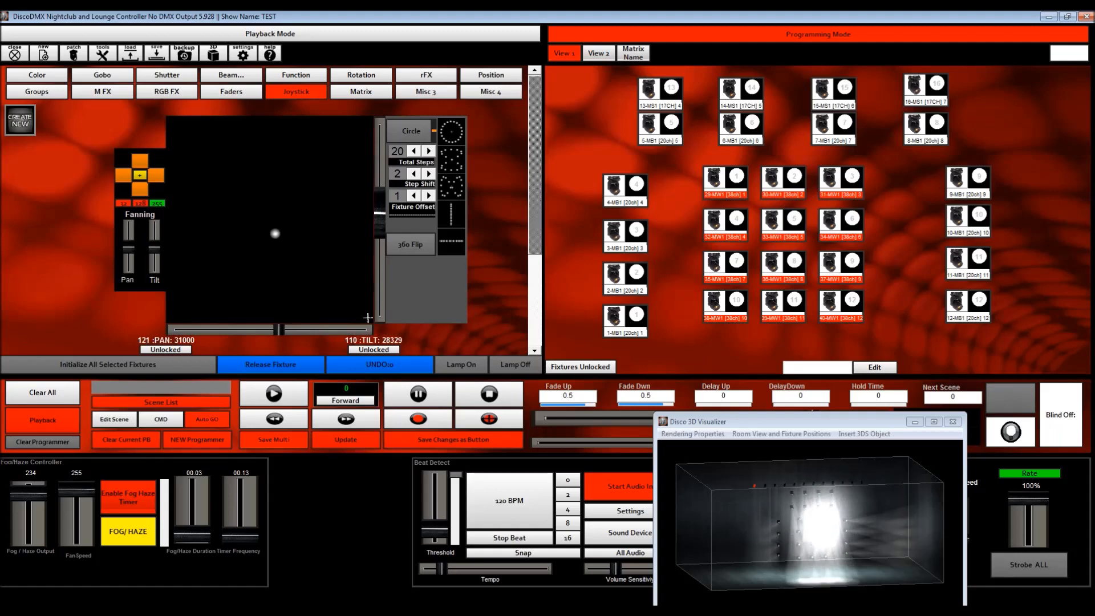
mouse_move(1010, 364)
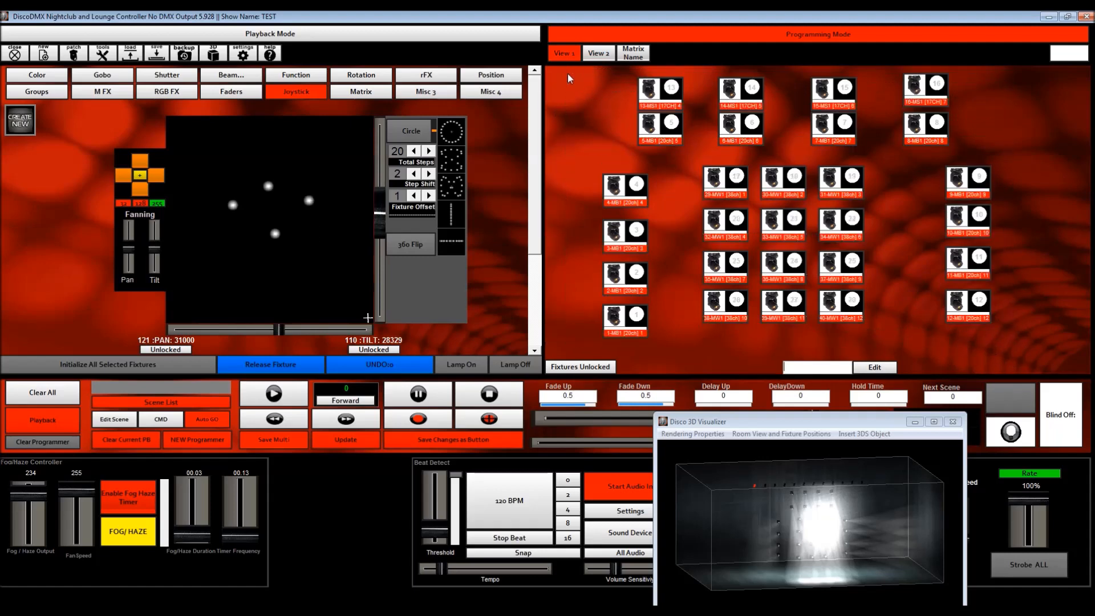
mouse_move(762, 544)
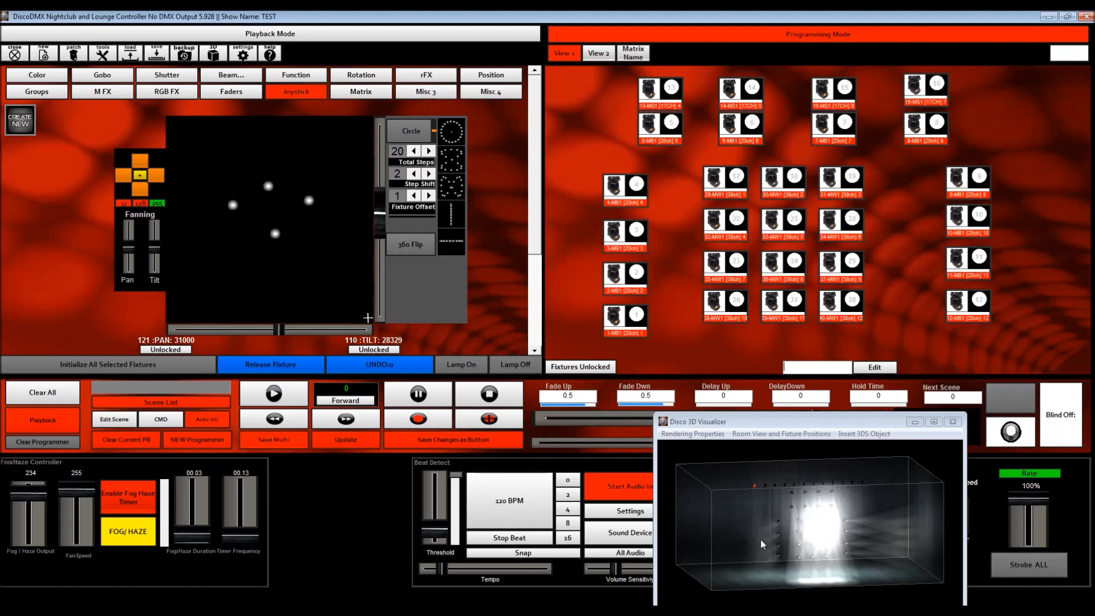
mouse_move(27, 146)
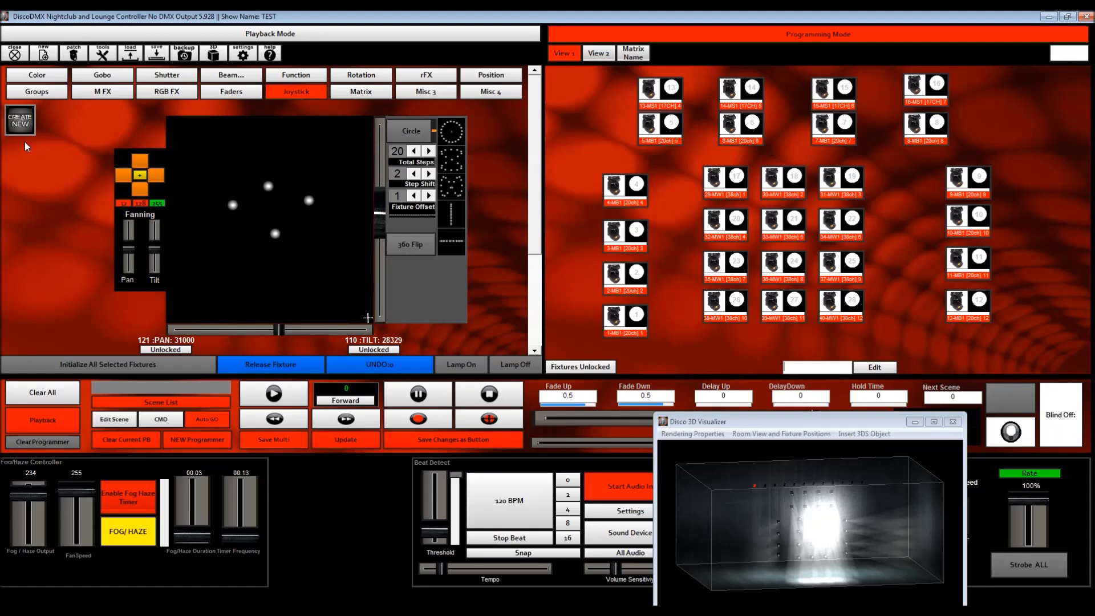
mouse_move(1029, 349)
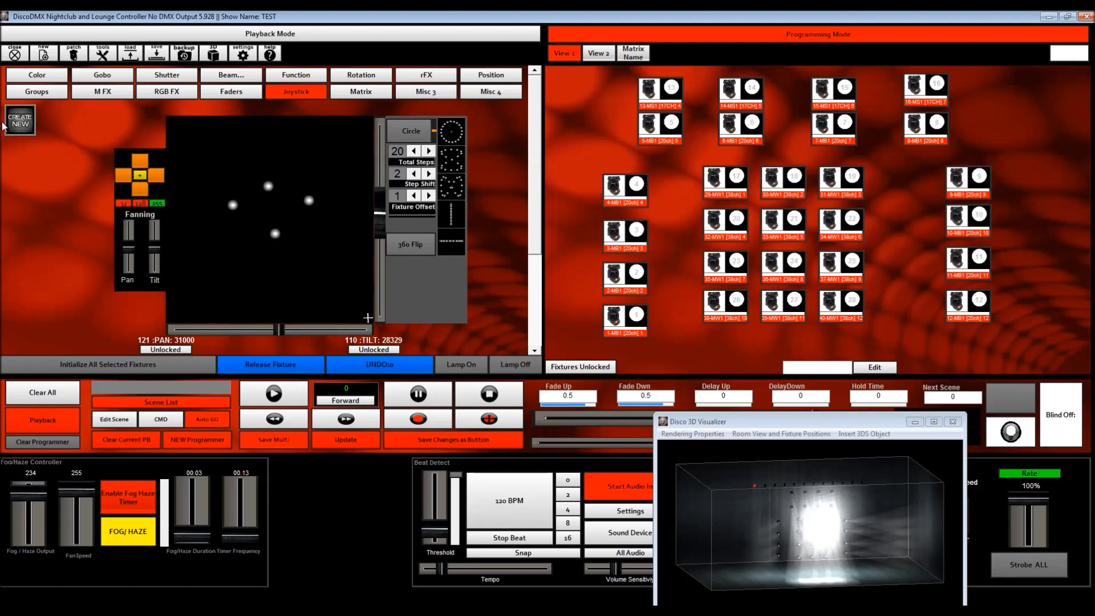
Start a new position preset and name it 'newPres'
left_click(230, 91)
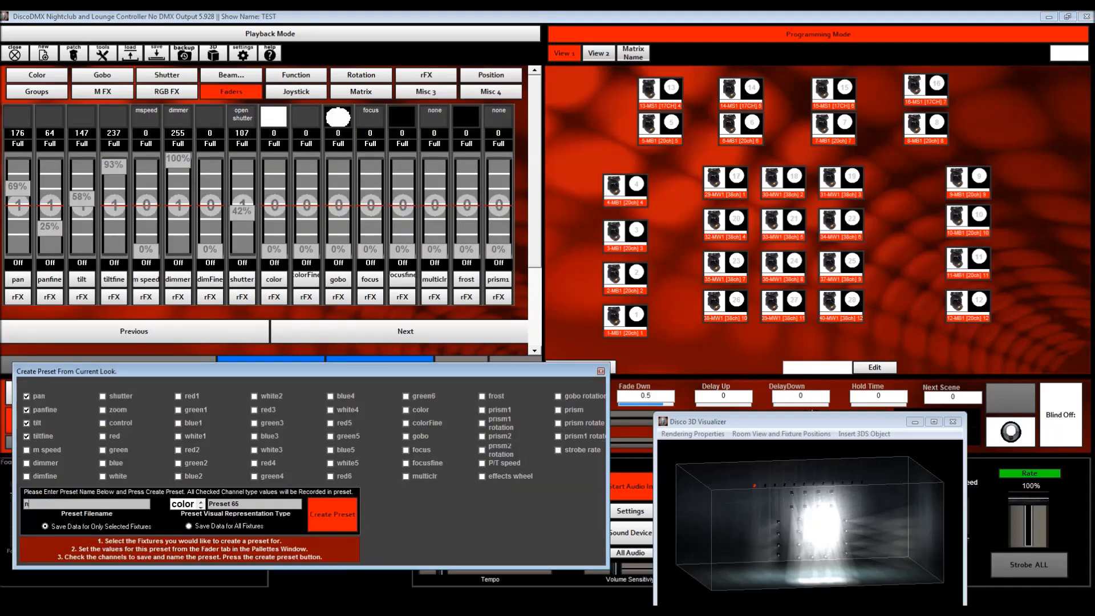
type("newPres")
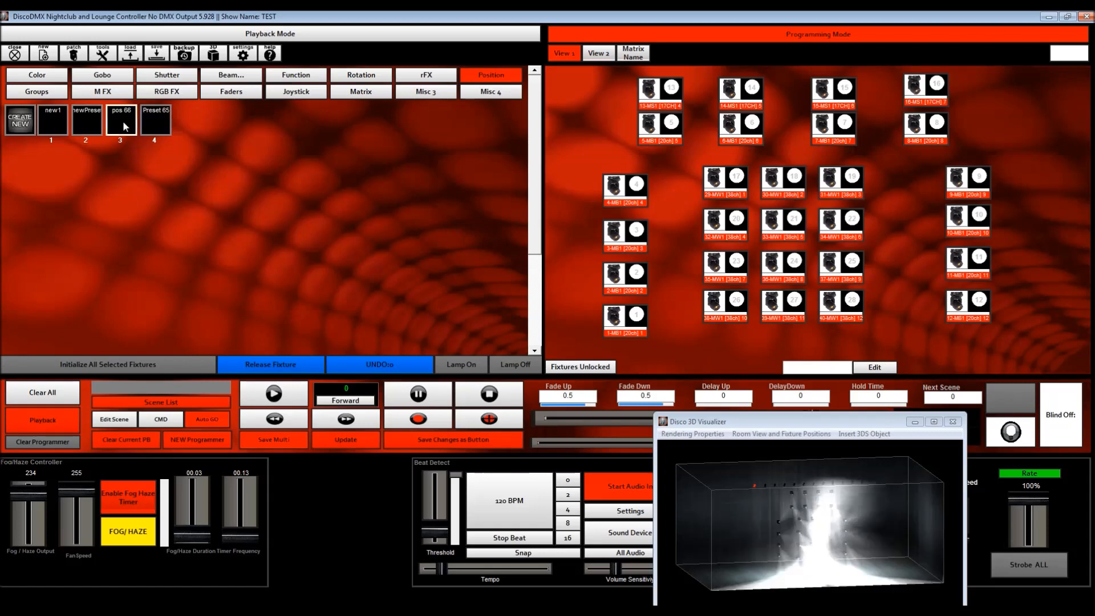
mouse_move(75, 125)
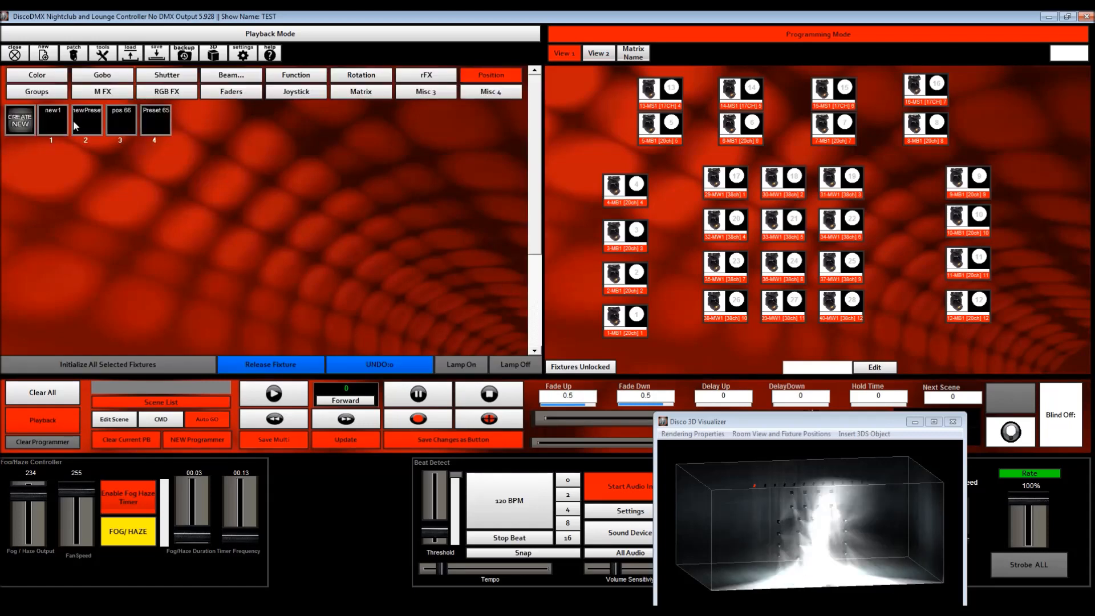
Clear All fixtures, then reinitialize them and reopen the Joystick pad
left_click(42, 392)
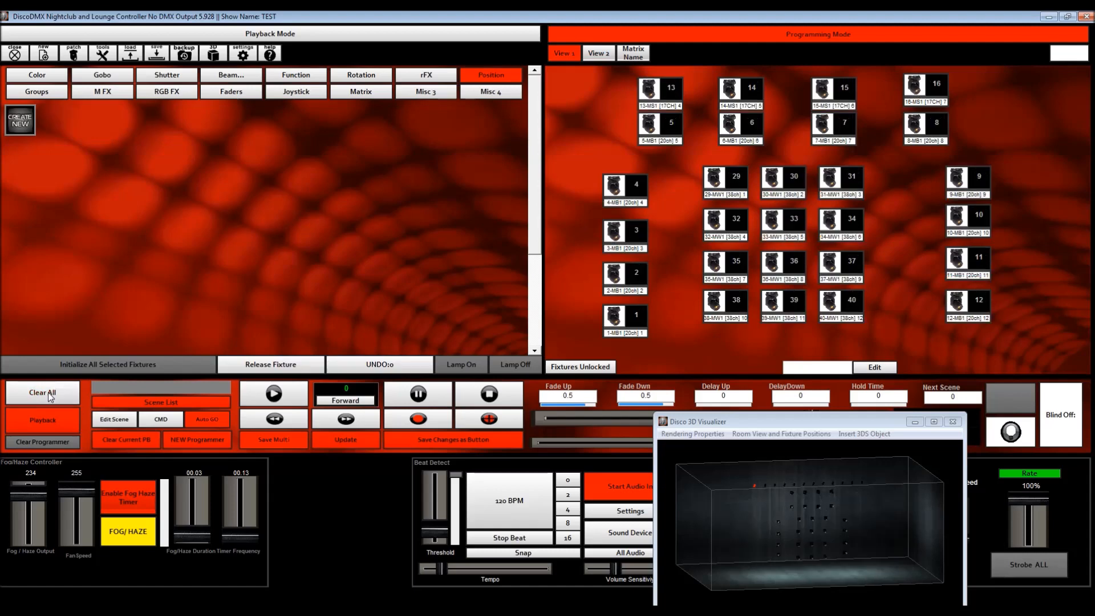
mouse_move(82, 364)
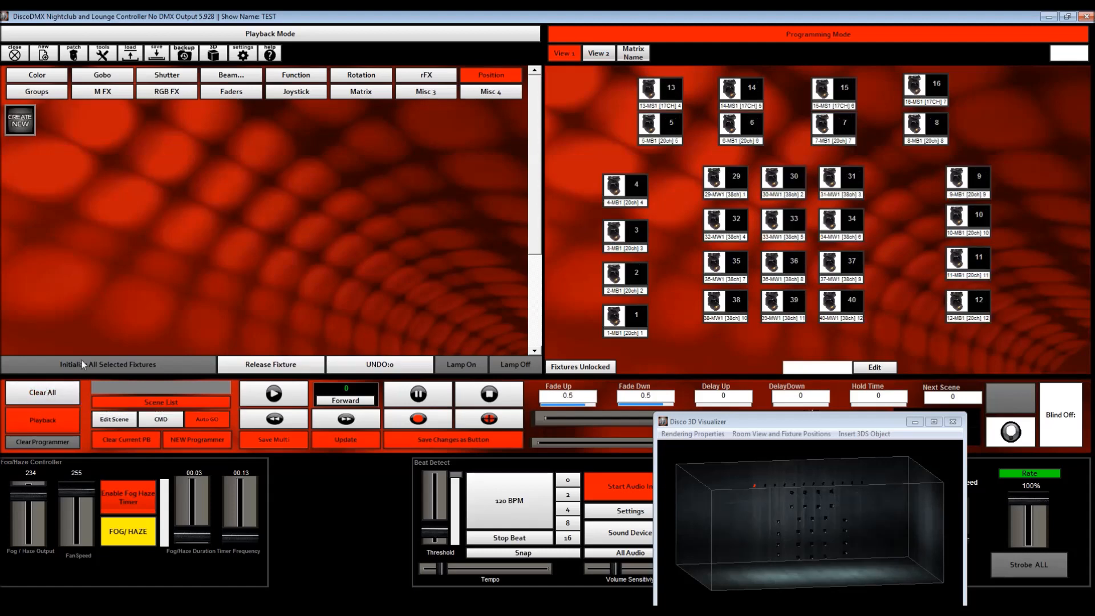
left_click(295, 91)
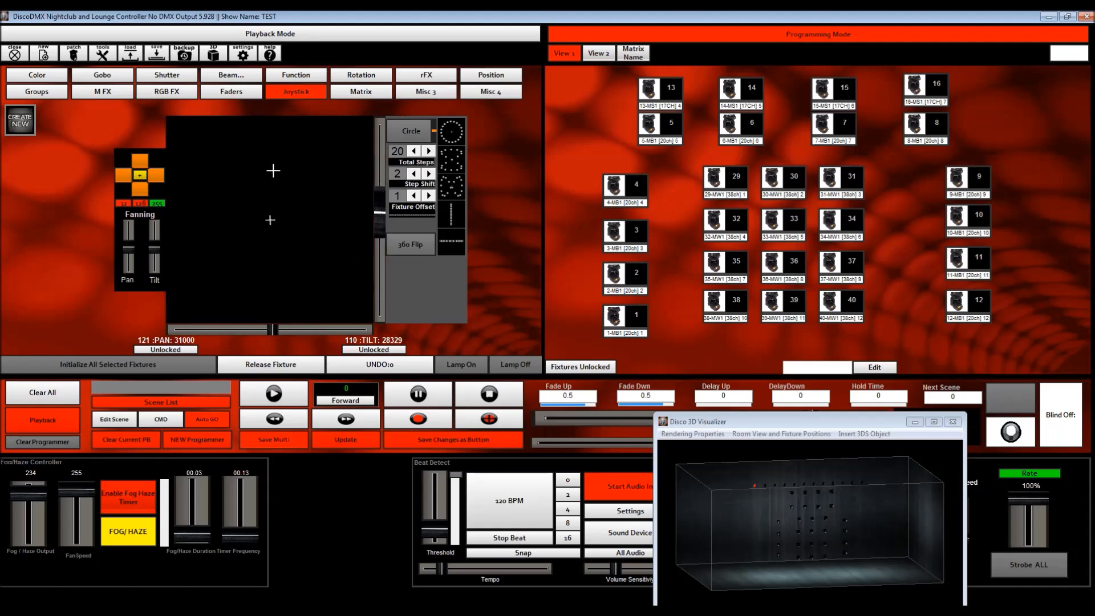
mouse_move(301, 261)
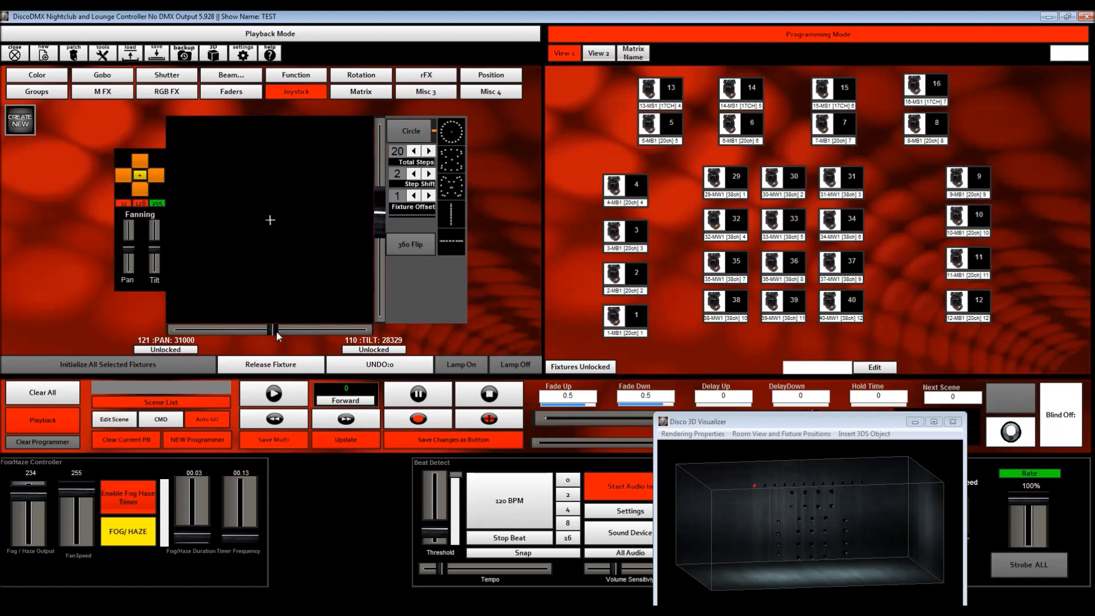
mouse_move(312, 36)
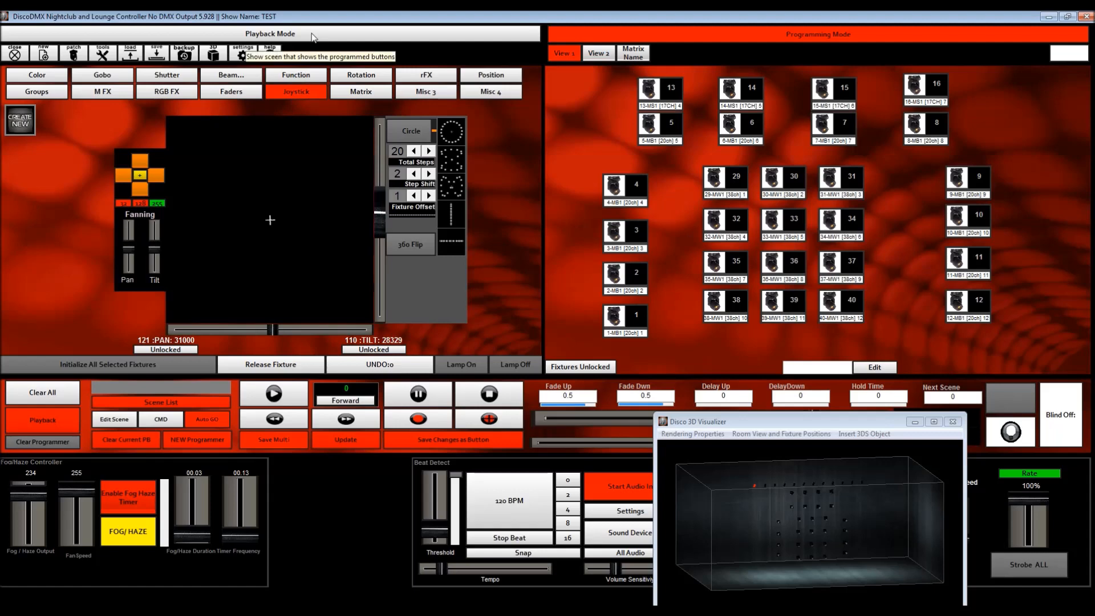
Switch to Playback Mode showing Page 1 of programmed buttons
left_click(269, 33)
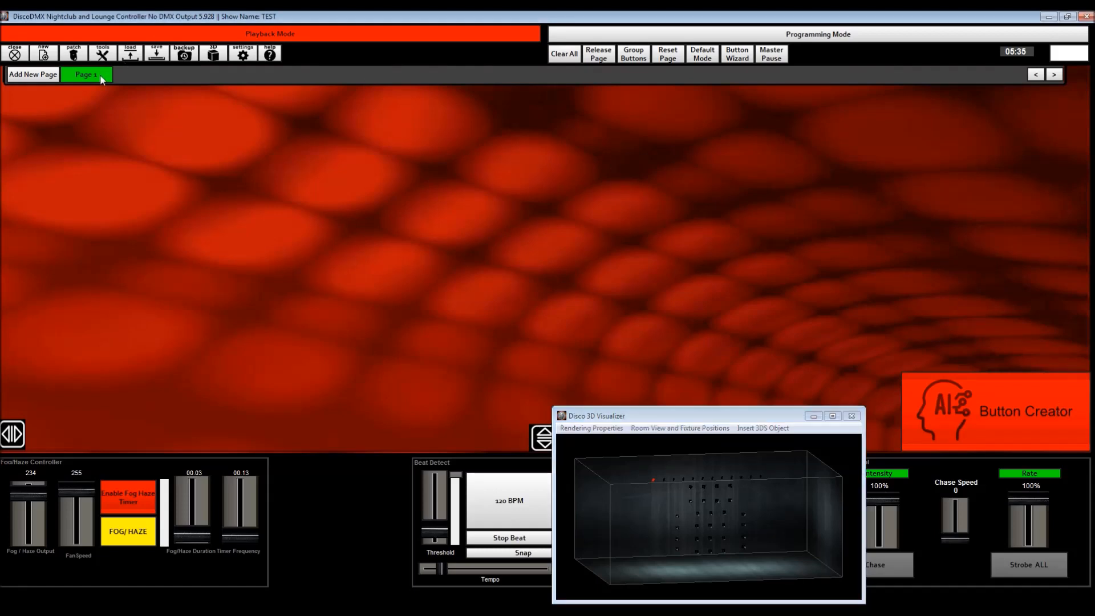
mouse_move(986, 429)
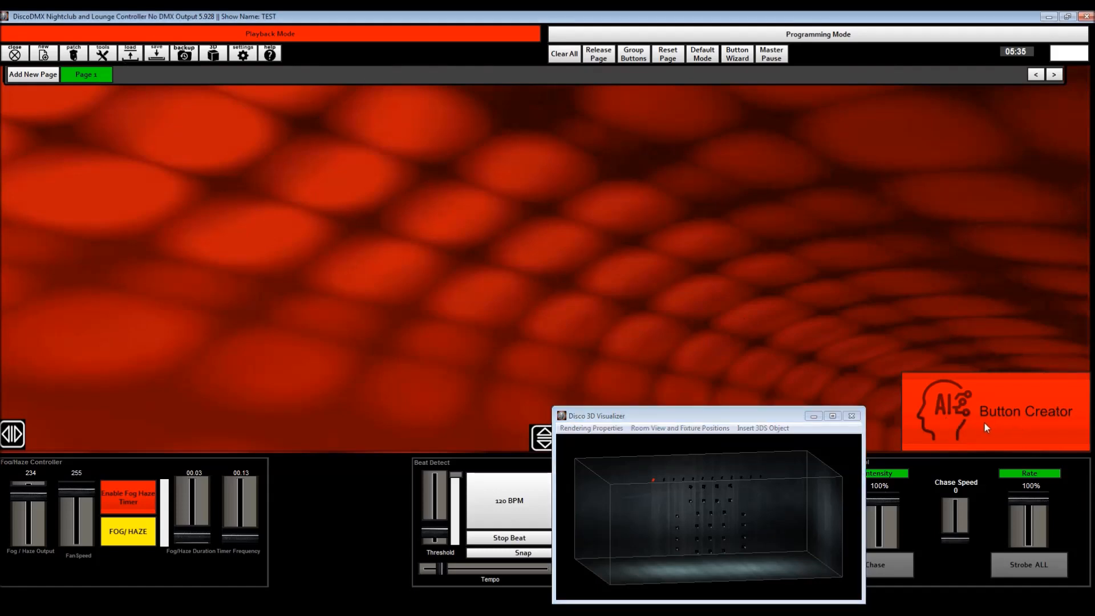
mouse_move(1032, 426)
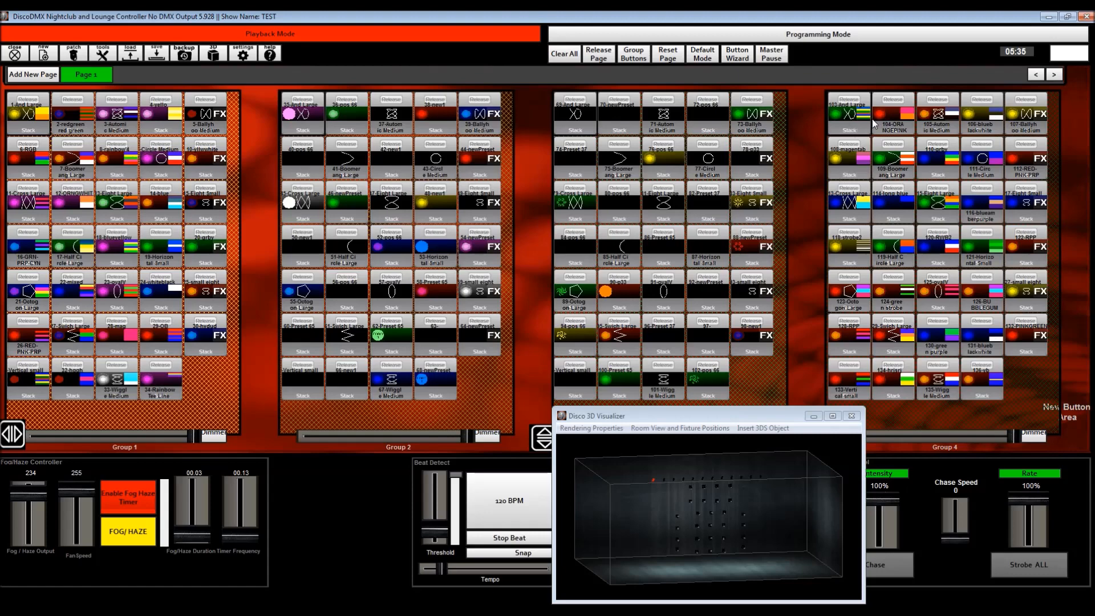
Preview 103-And Large, red-orange, 15-Eight Large and 125-ovalV, then open Programming Mode
left_click(847, 105)
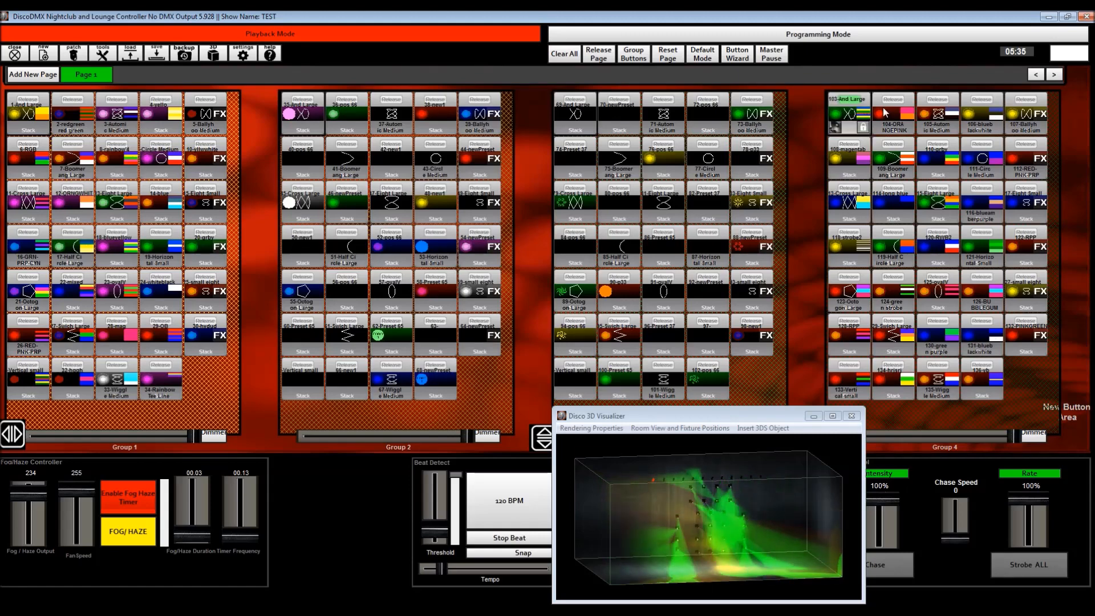
left_click(892, 112)
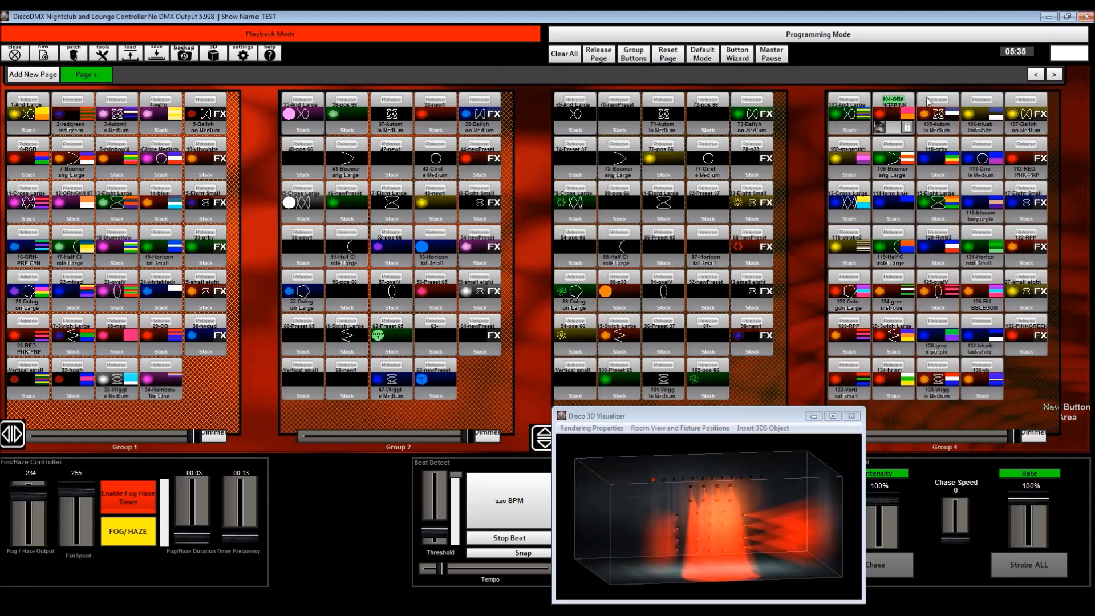
left_click(937, 112)
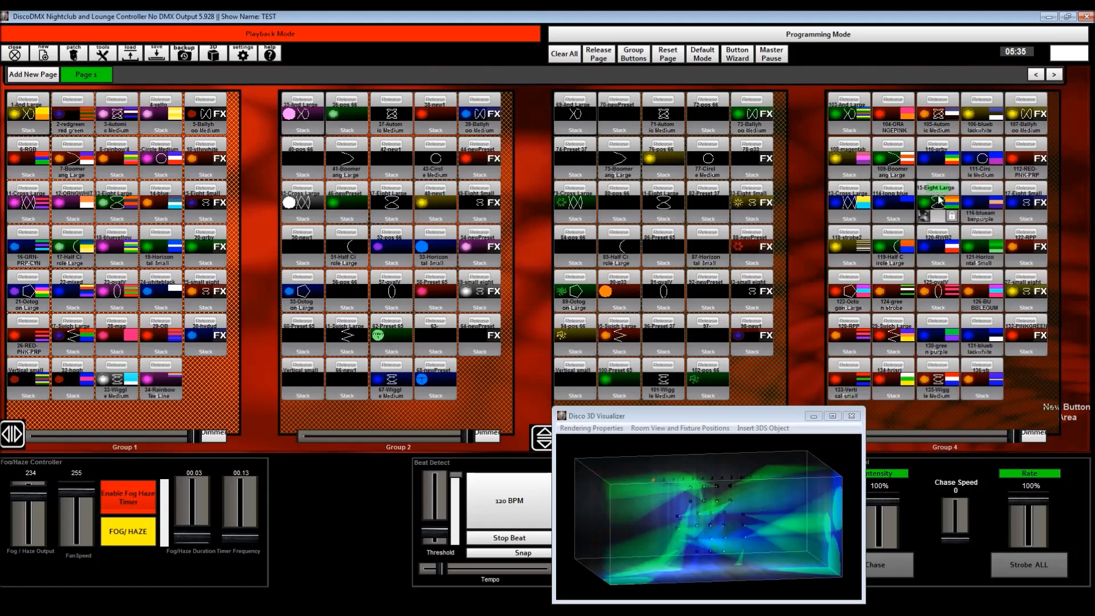
left_click(936, 276)
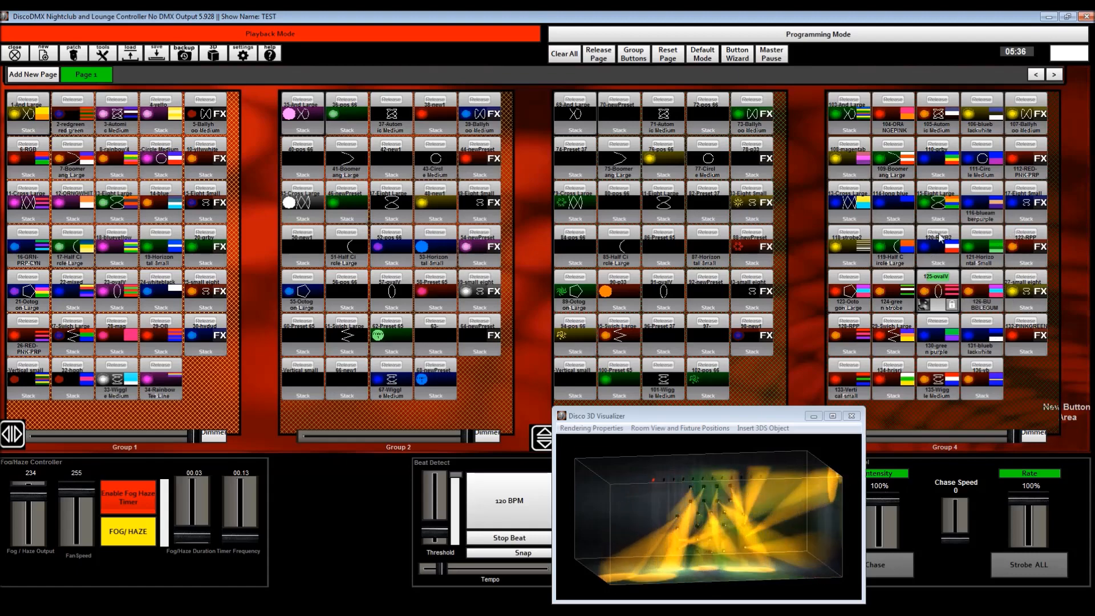
left_click(937, 246)
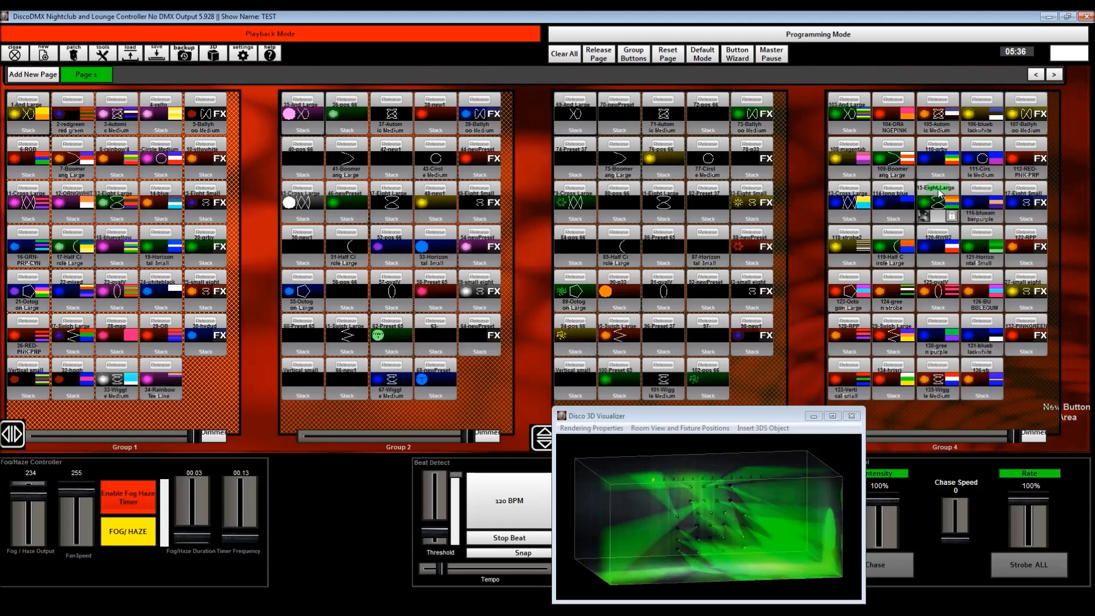
mouse_move(1022, 107)
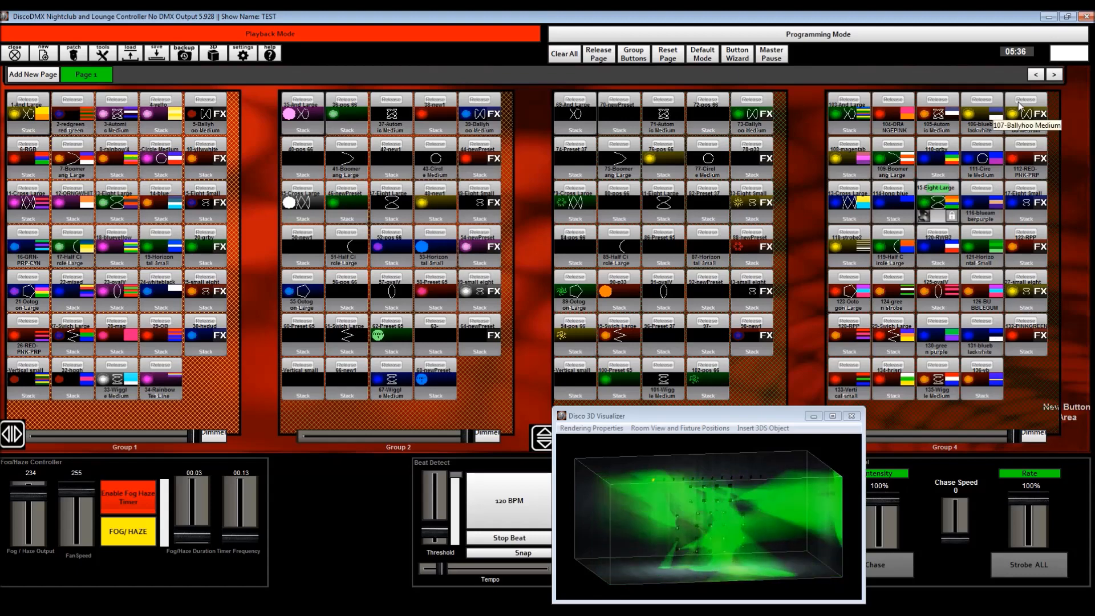
left_click(1026, 114)
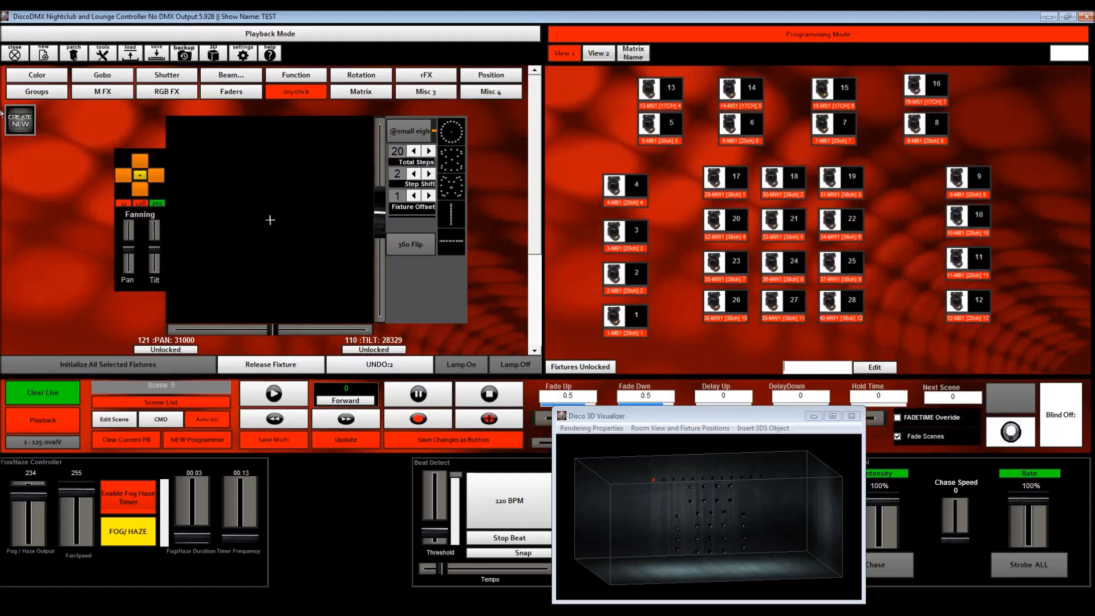
Preview 2-redgreen, 35-And Large and 103-And Large, stopping between, ending on 108 magenta
left_click(36, 90)
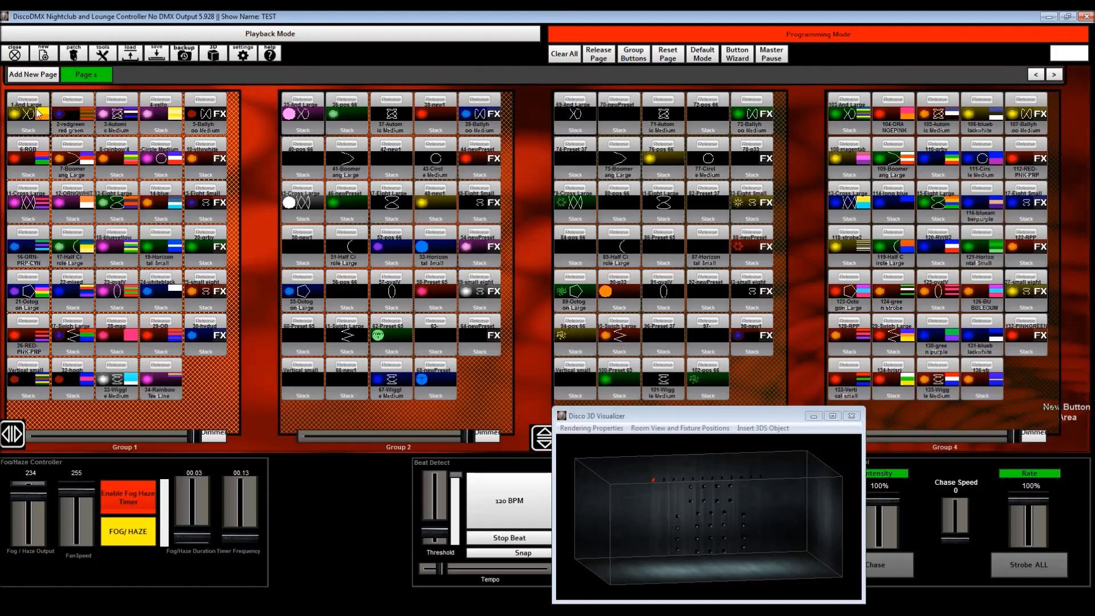
left_click(72, 112)
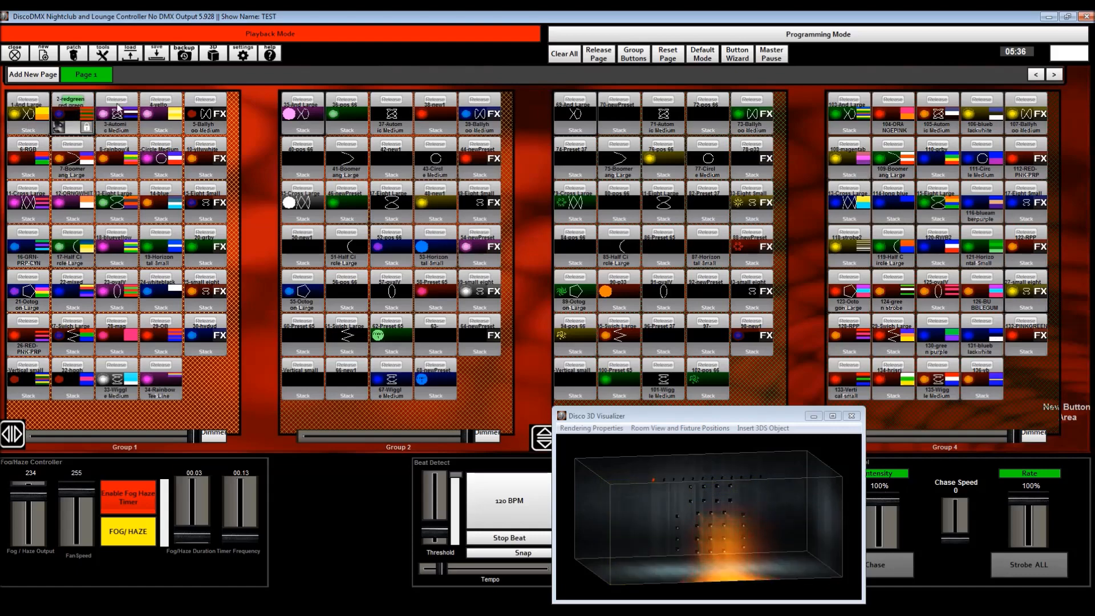
left_click(116, 112)
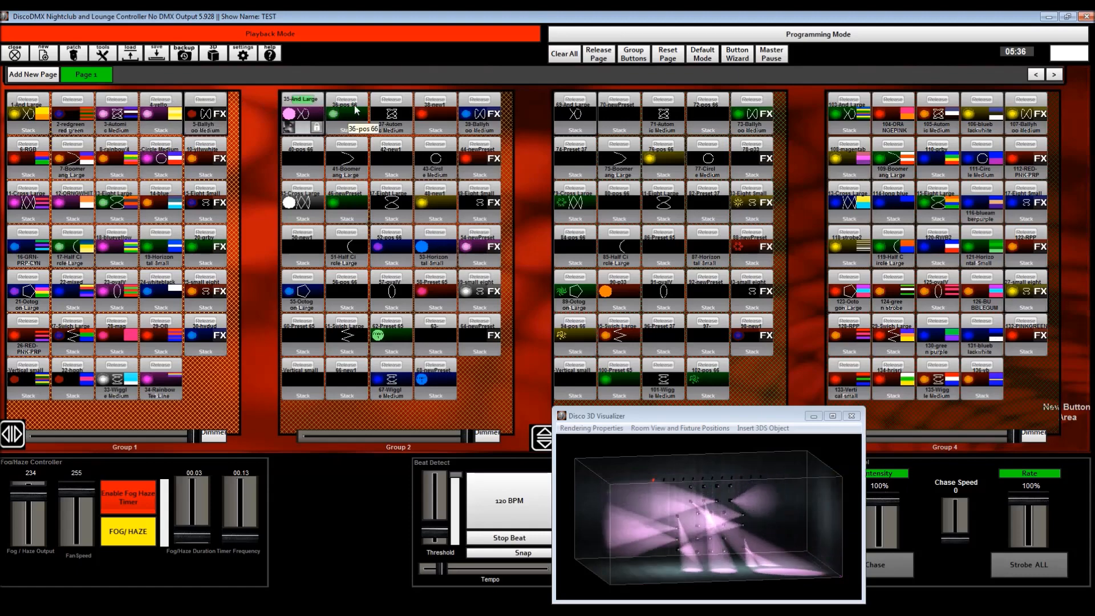
left_click(301, 113)
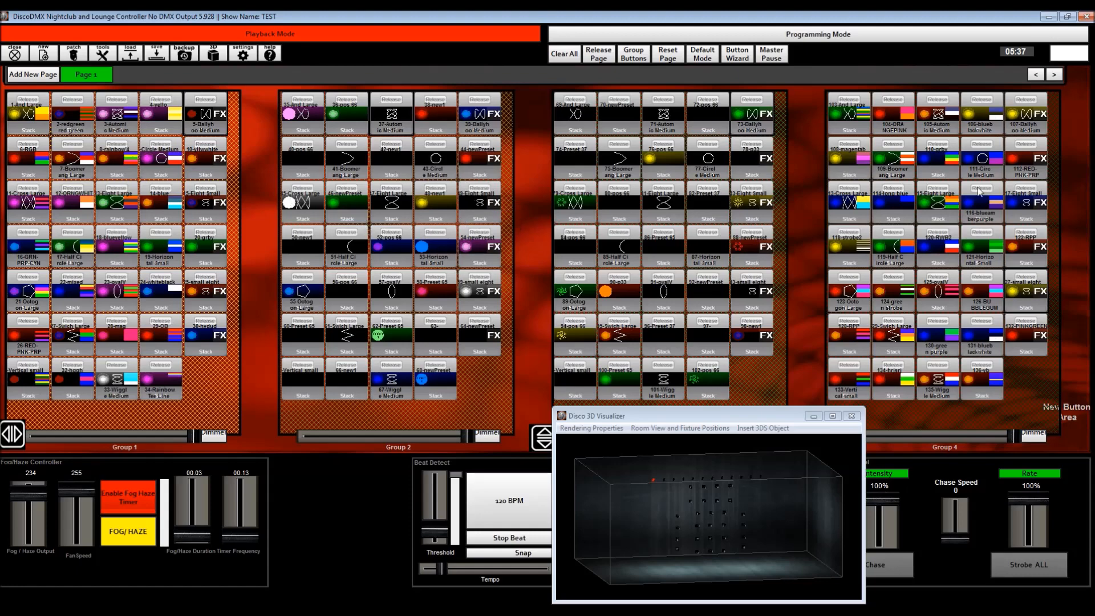
left_click(849, 111)
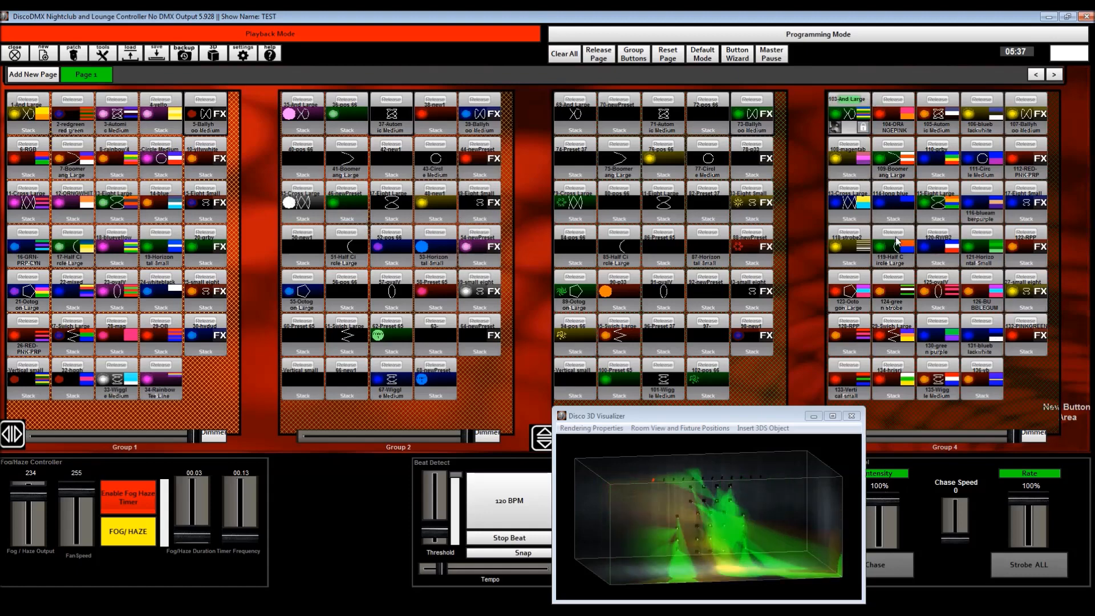
left_click(938, 237)
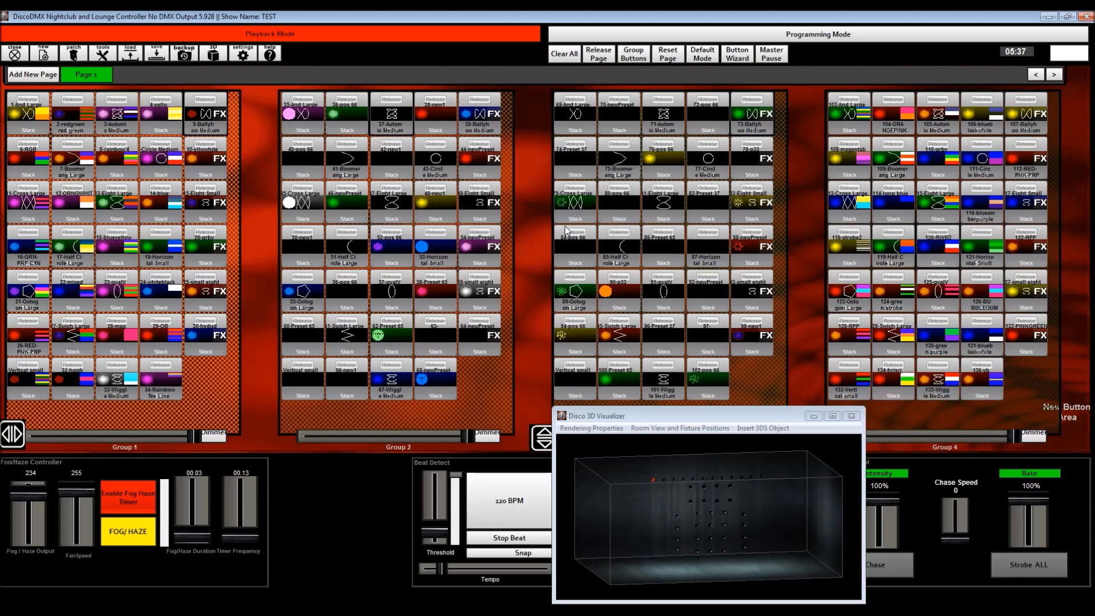
mouse_move(639, 153)
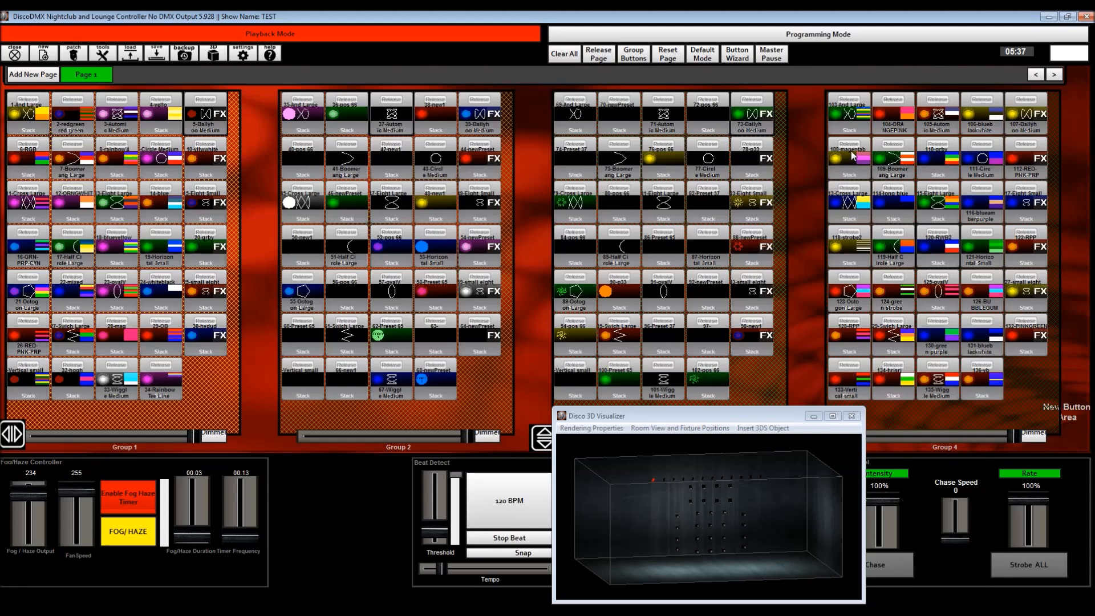
left_click(848, 159)
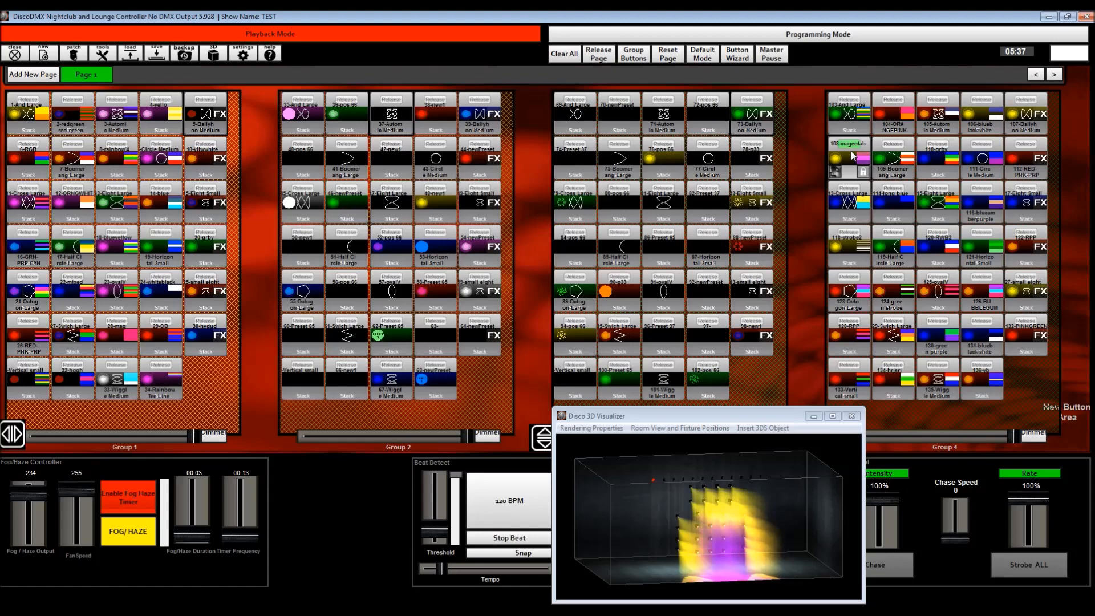
Edit the 108 magenta button, applying a red swatch from the Color tab
right_click(849, 154)
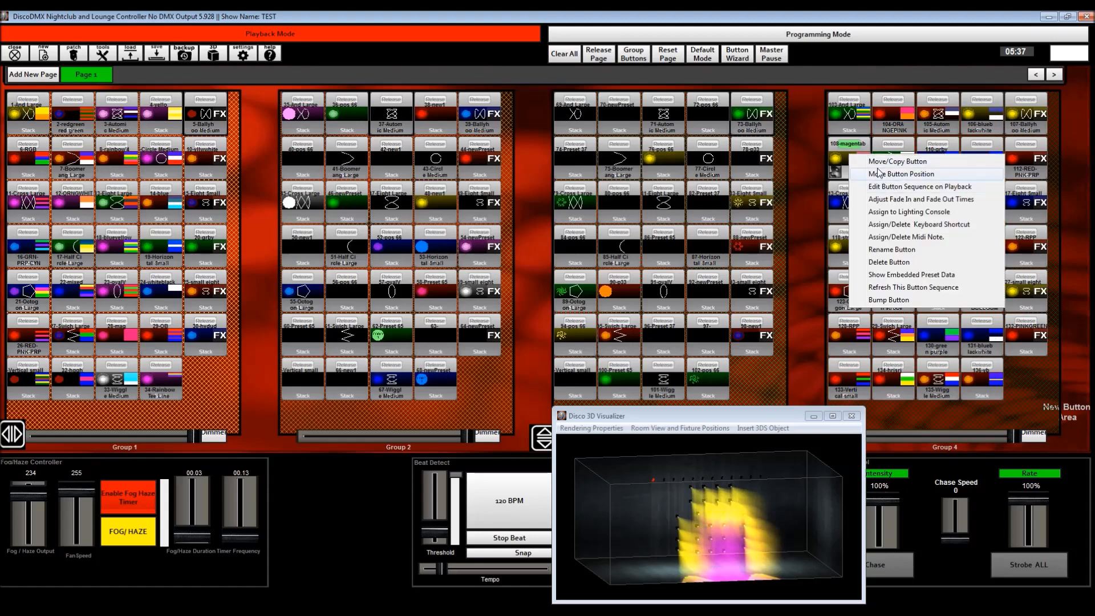
mouse_move(899, 196)
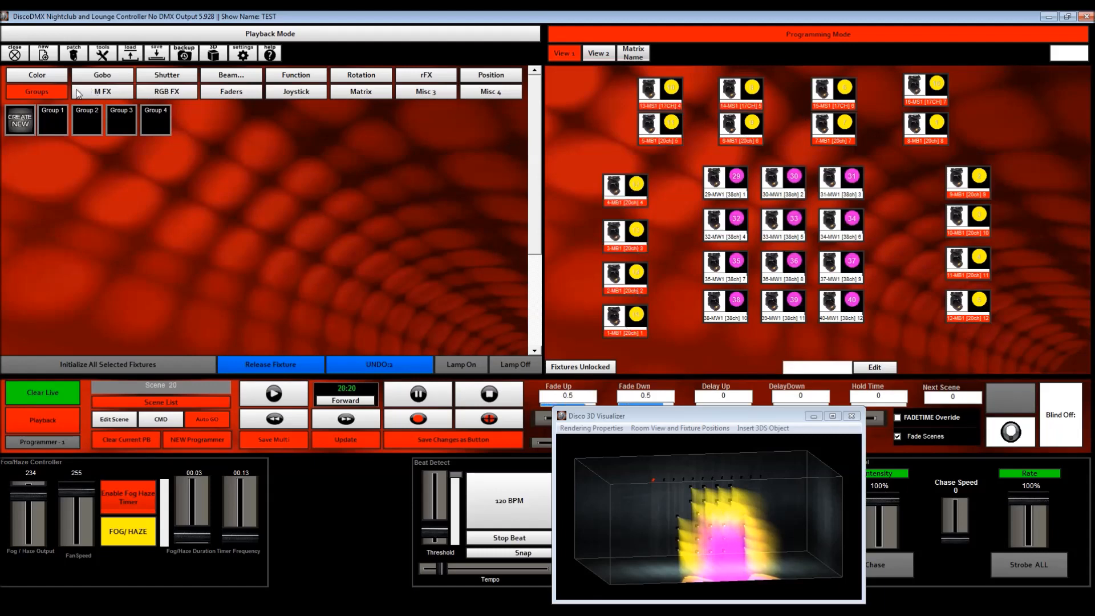
left_click(37, 74)
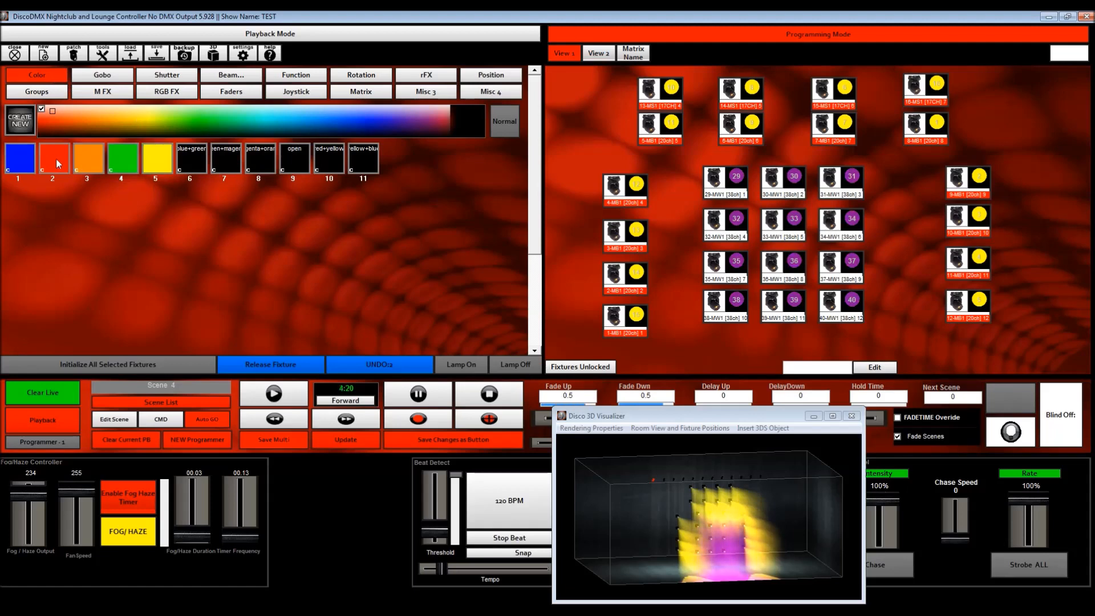
left_click(345, 439)
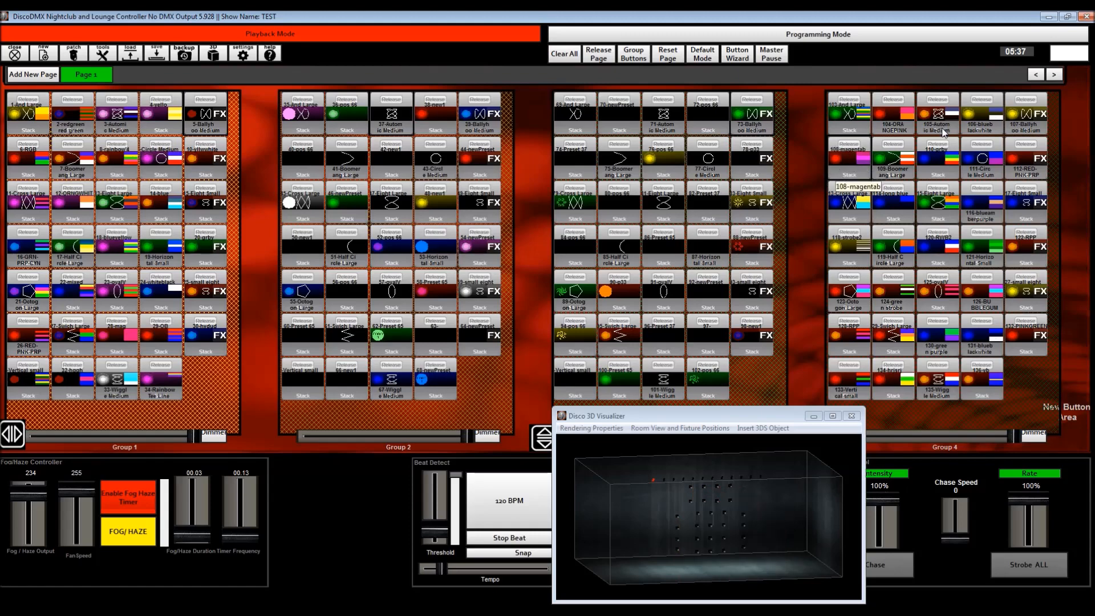
mouse_move(934, 336)
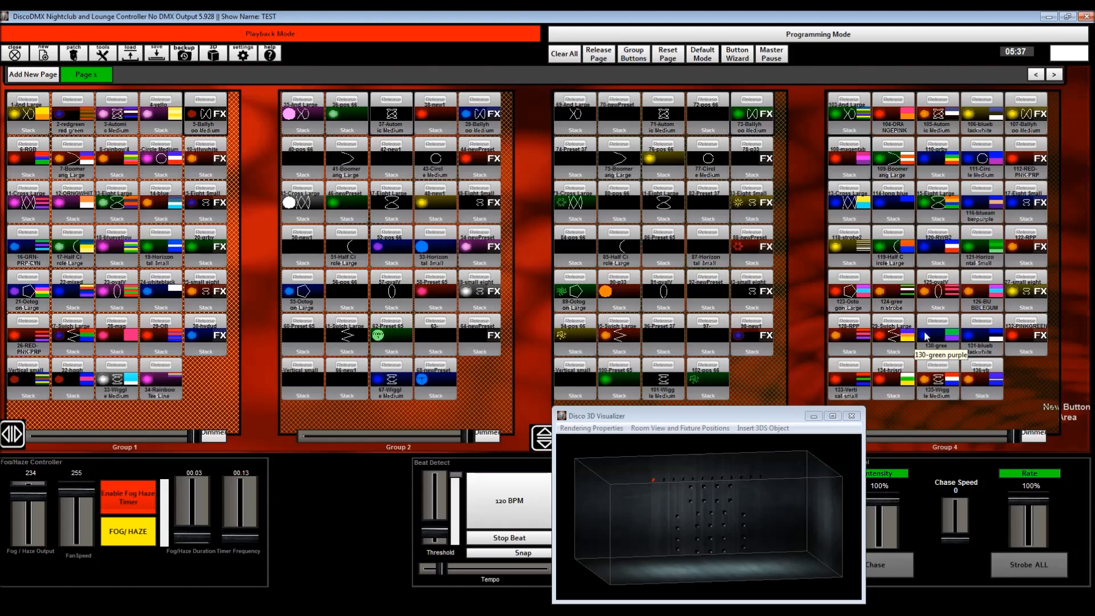
mouse_move(732, 420)
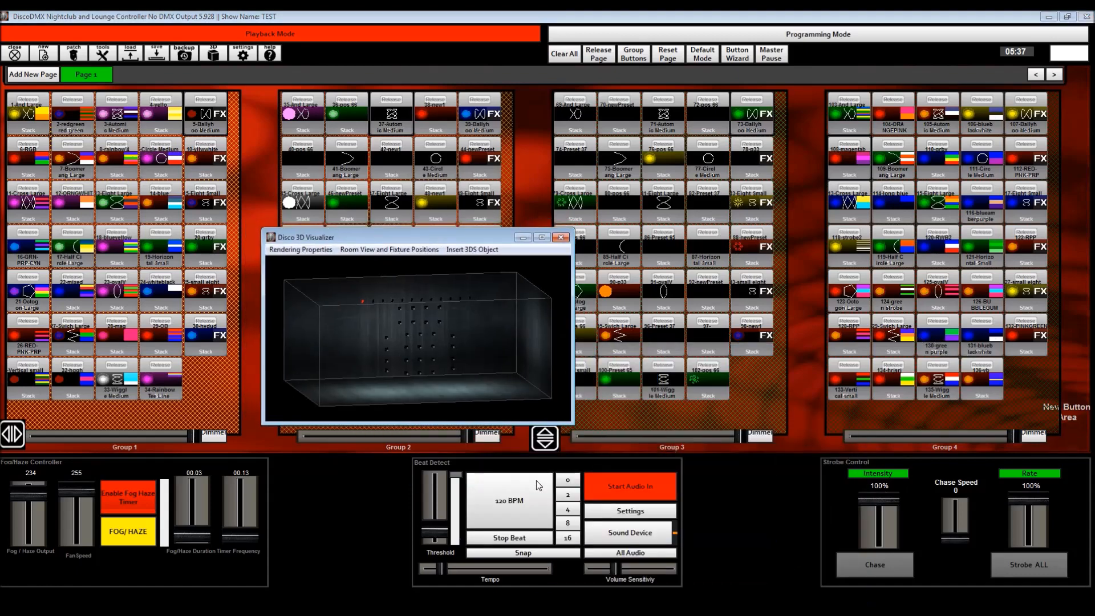
mouse_move(711, 292)
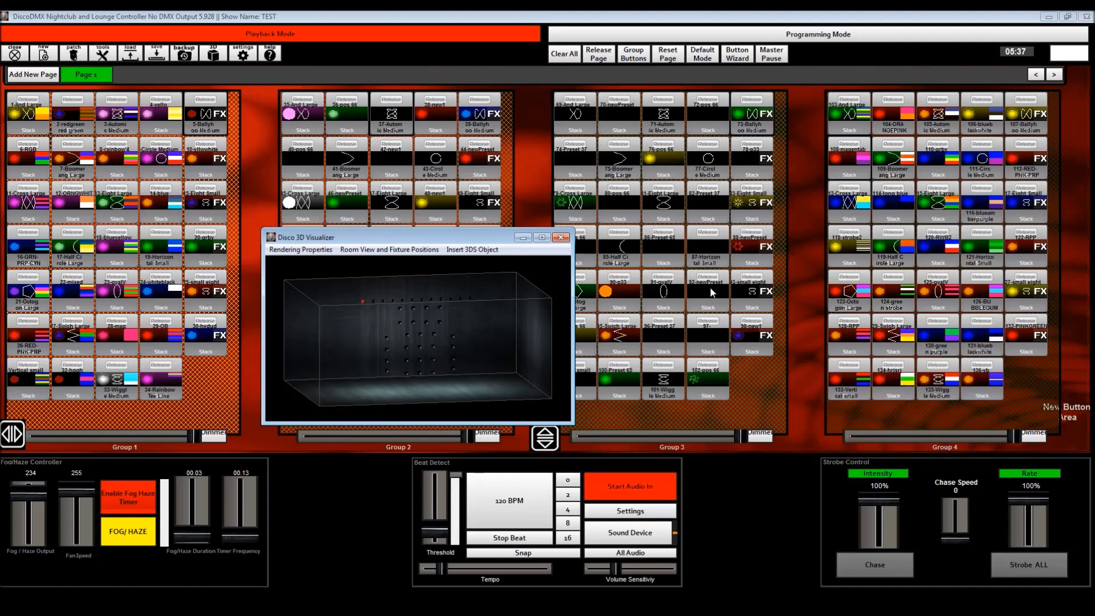
Preview the 103-And Large and 105 Group 4 looks in the 3D visualizer
left_click(848, 112)
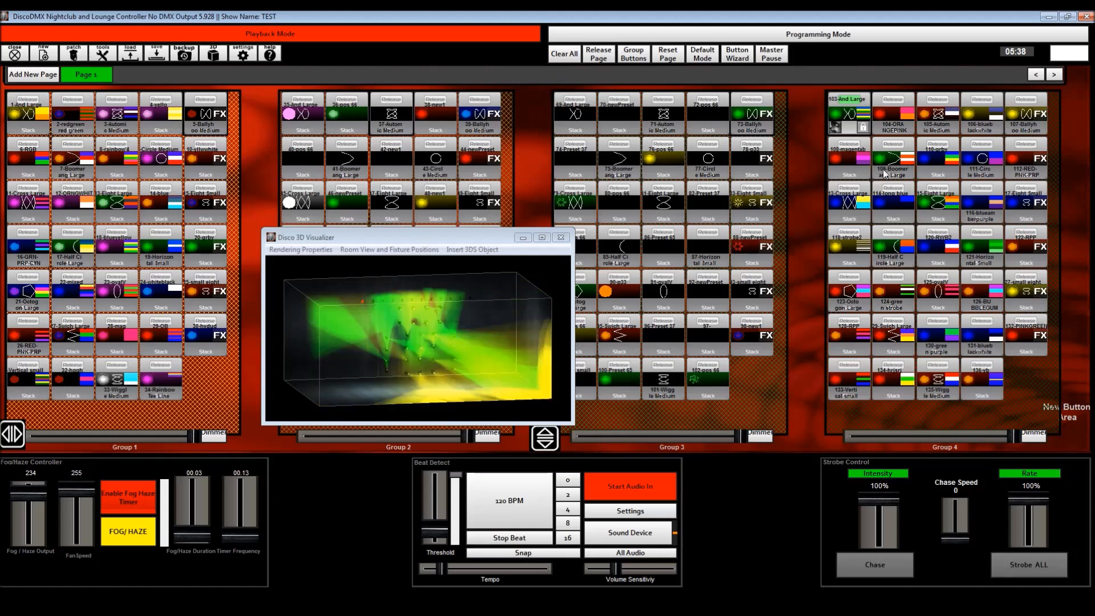
left_click(893, 112)
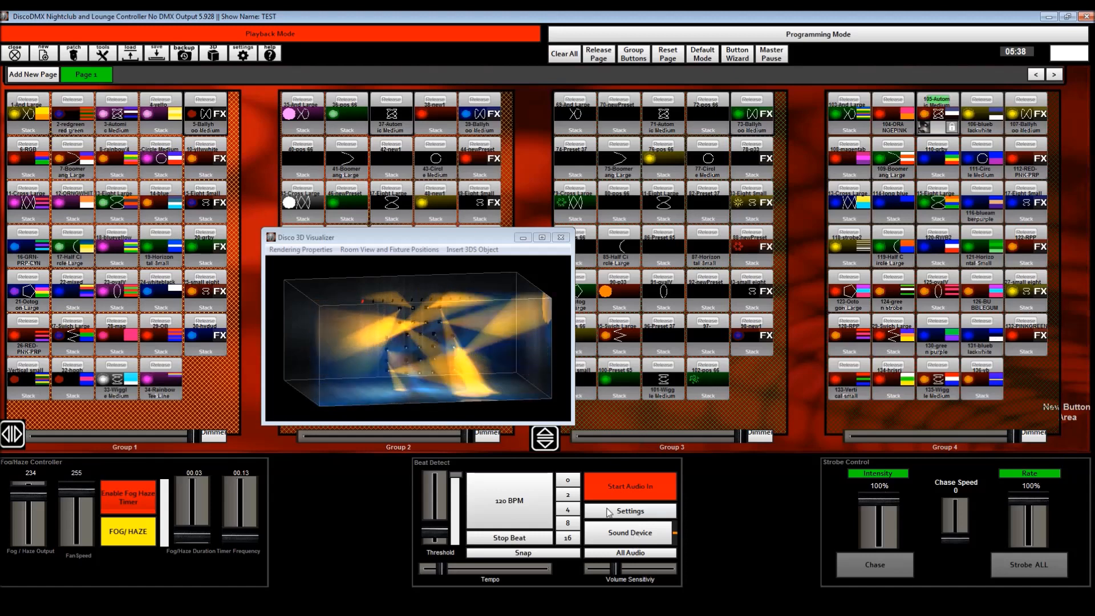
left_click(628, 551)
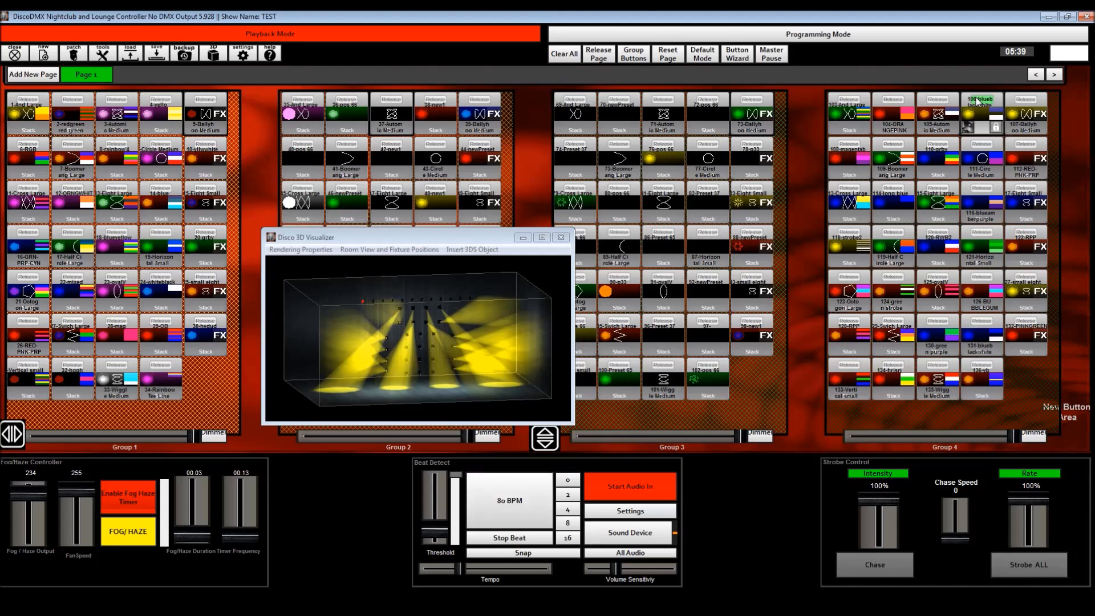
Tap the Beat Detect BPM button to set the tempo to 80 BPM while Group 4 plays
left_click(509, 519)
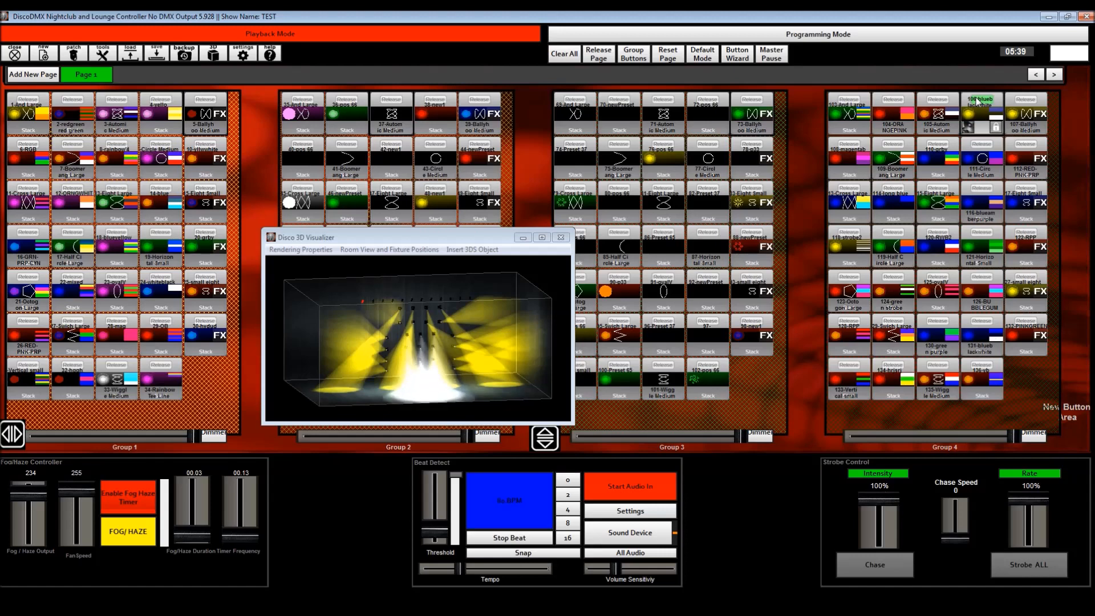